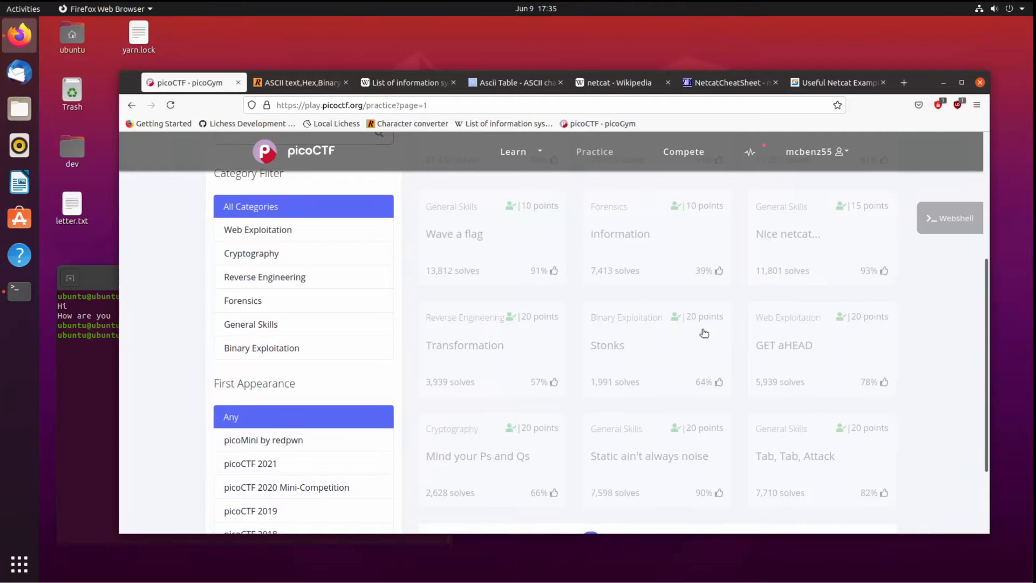
- Open the Nice netcat... challenge and copy its nc command from the description
click(787, 233)
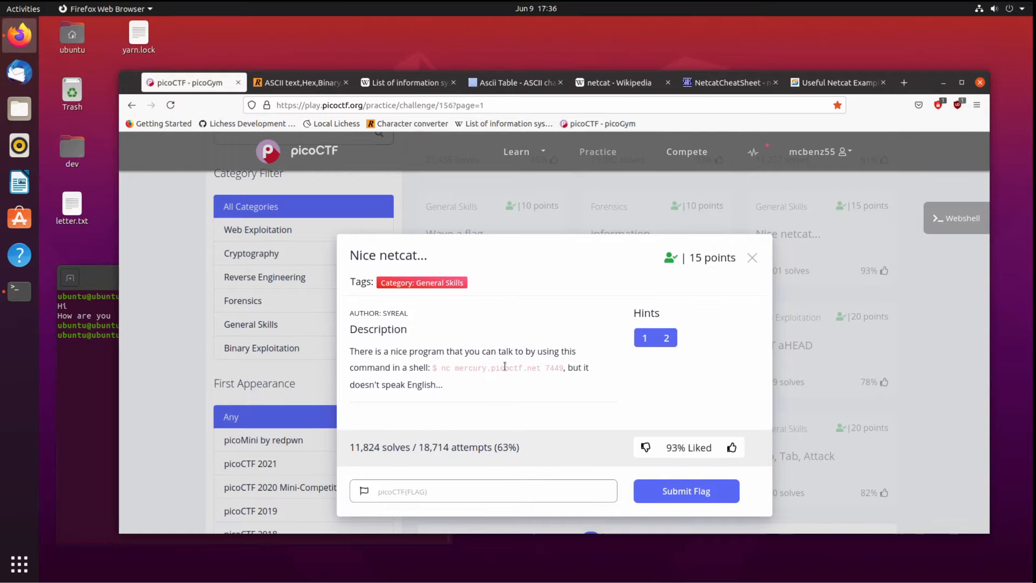
mouse_move(563, 386)
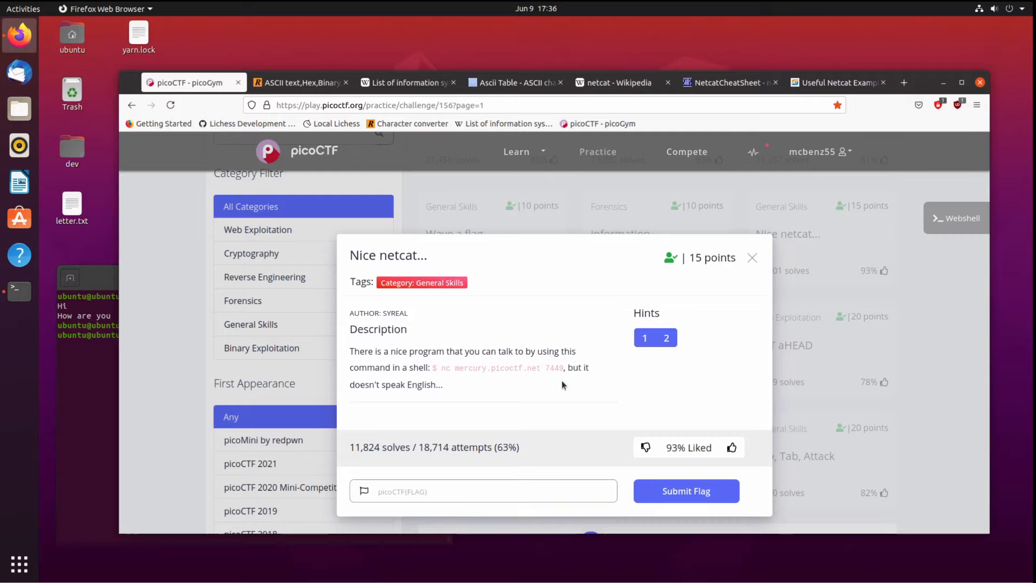
mouse_move(443, 370)
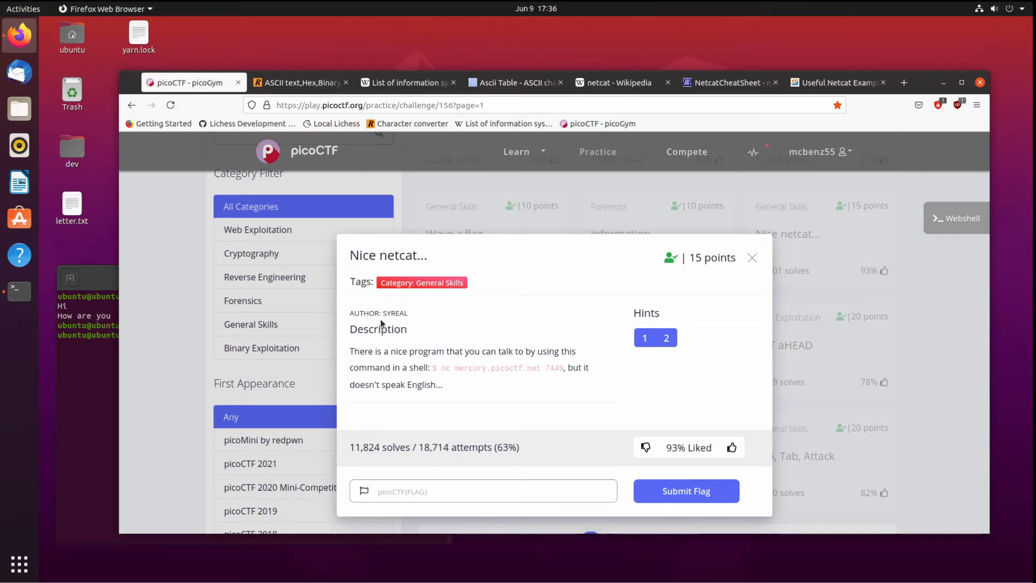
right_click(247, 368)
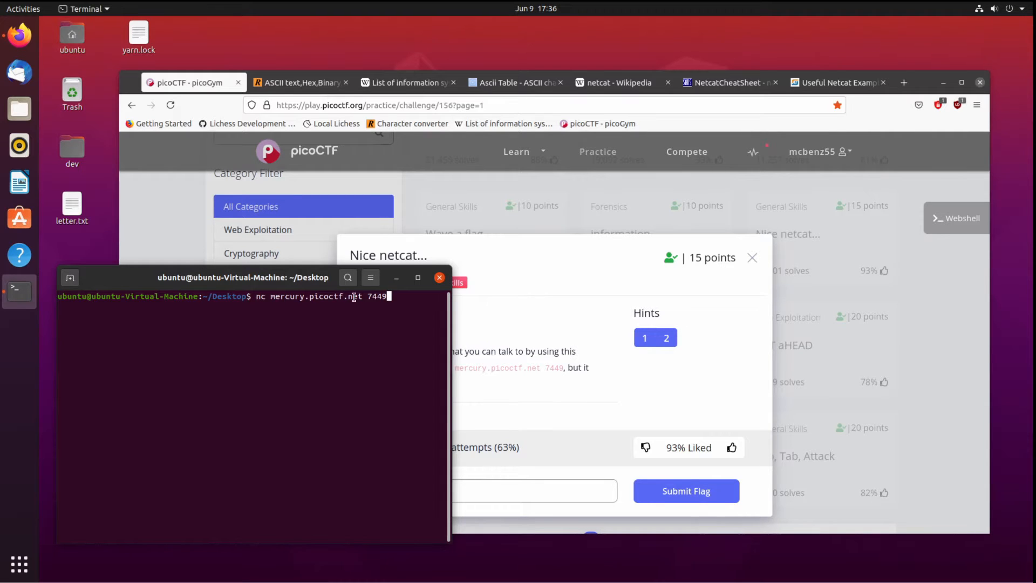
mouse_move(379, 321)
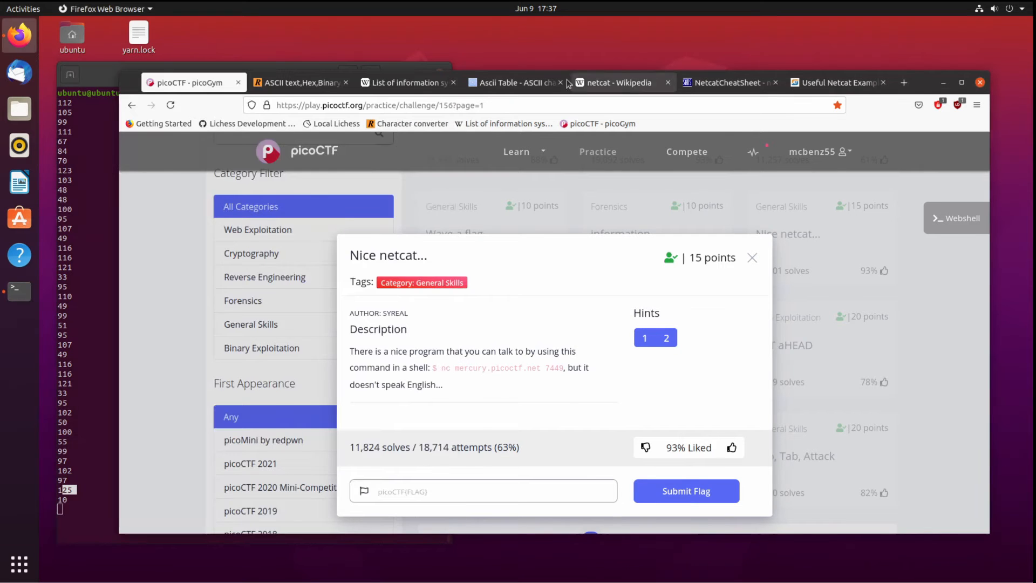
- Bring up the asciitable.com chart of decimal, hex and octal character codes
click(511, 82)
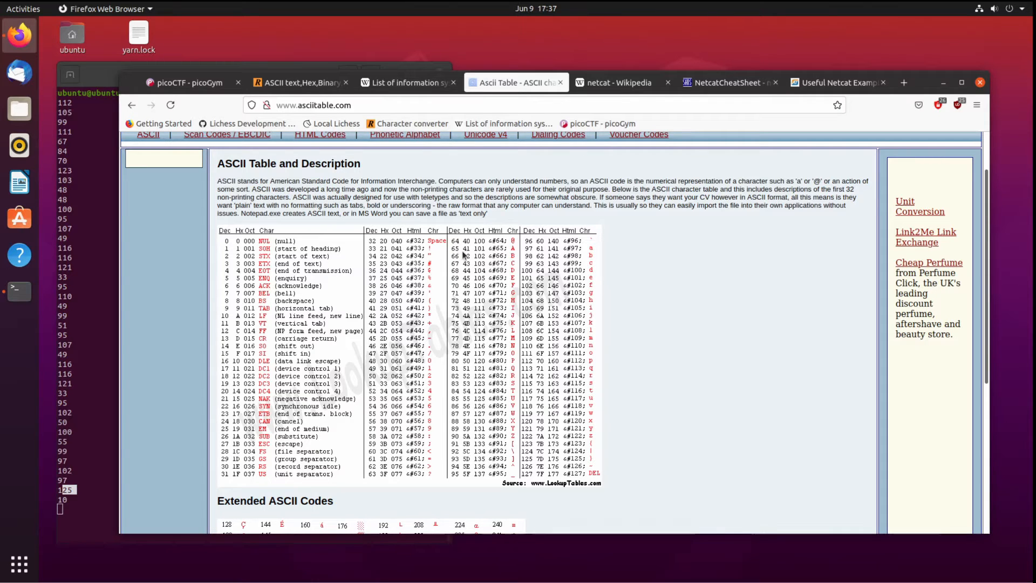
mouse_move(455, 262)
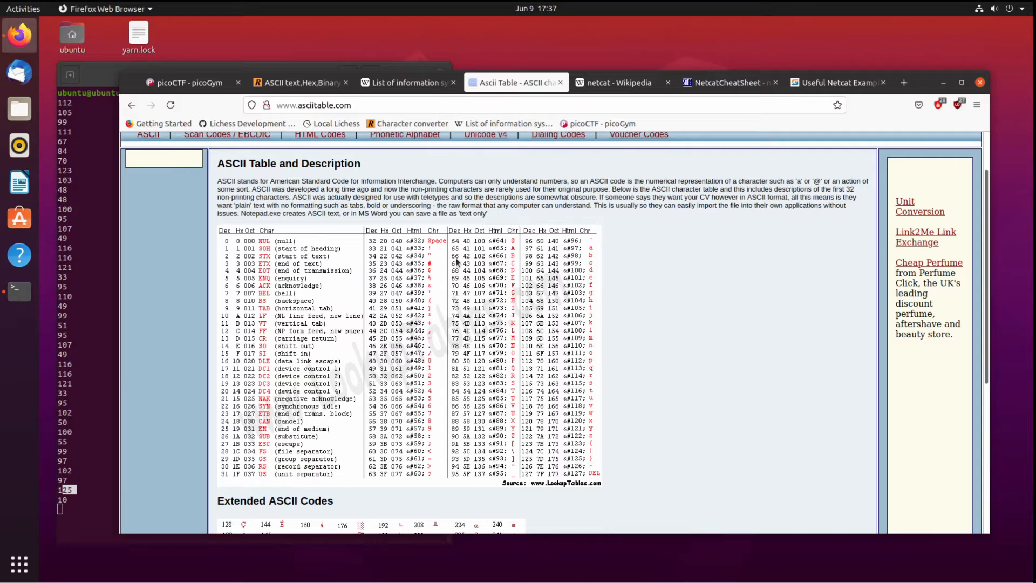
mouse_move(555, 476)
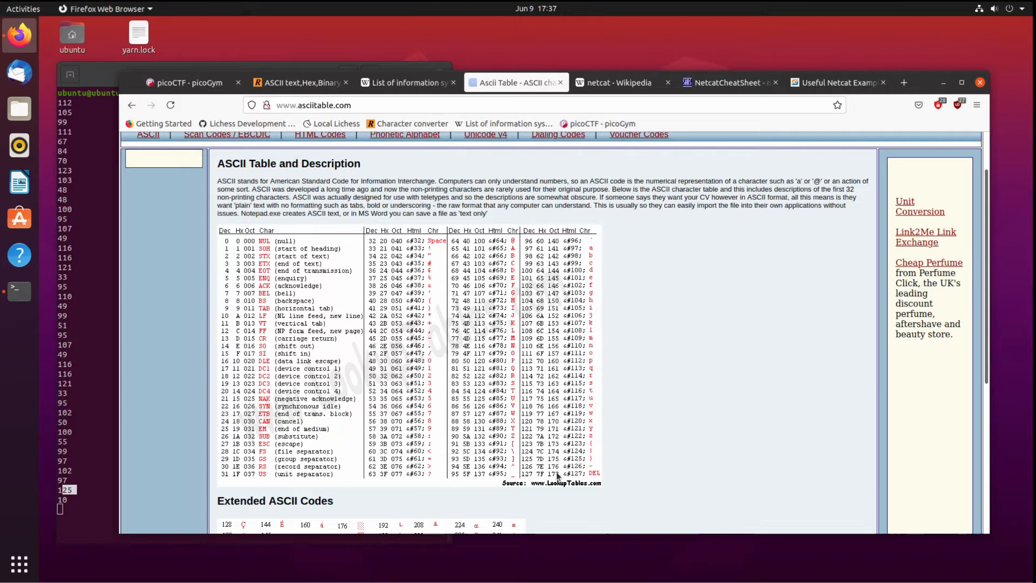
mouse_move(525, 483)
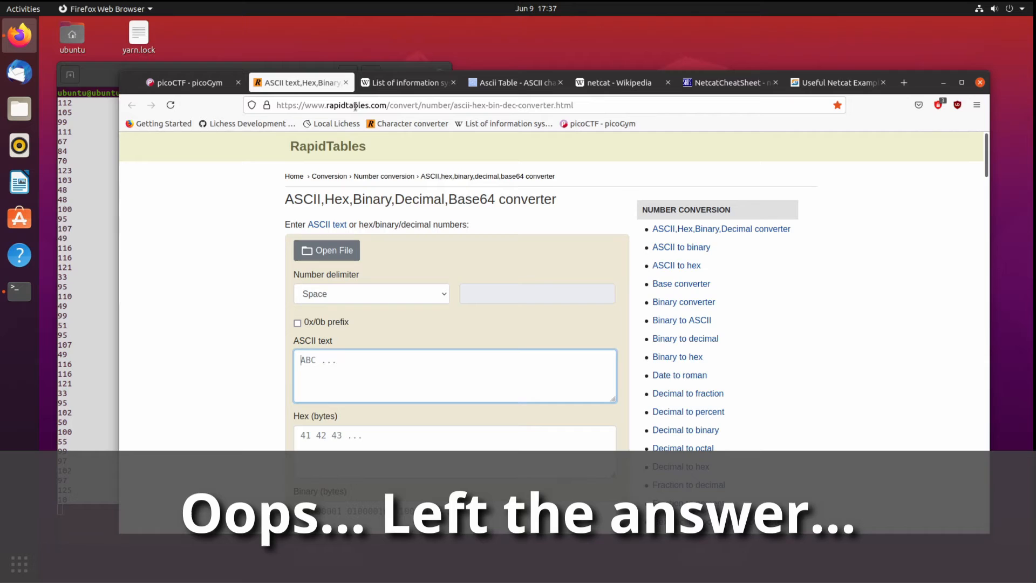
scroll(down, 3)
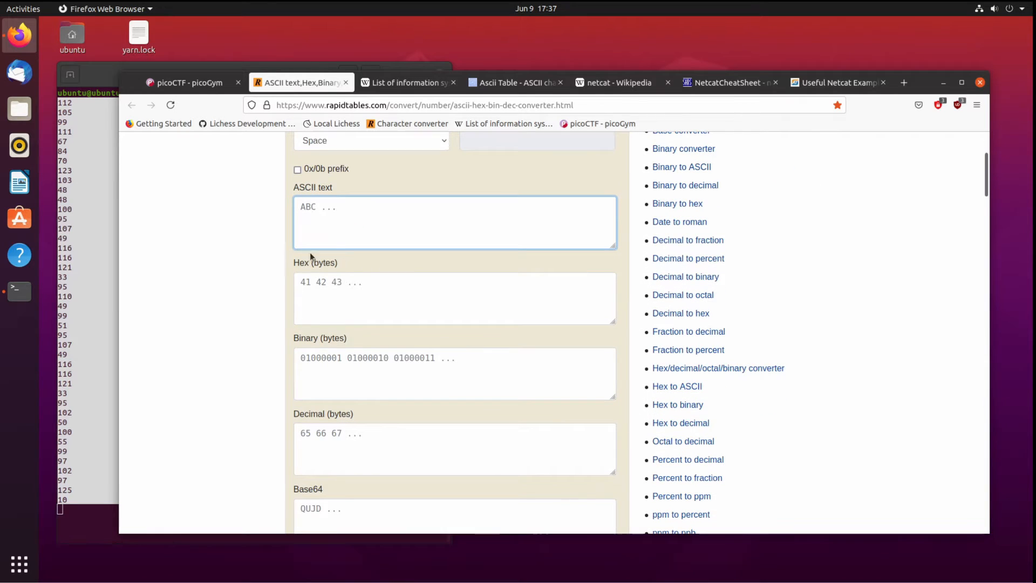
text(Ab)
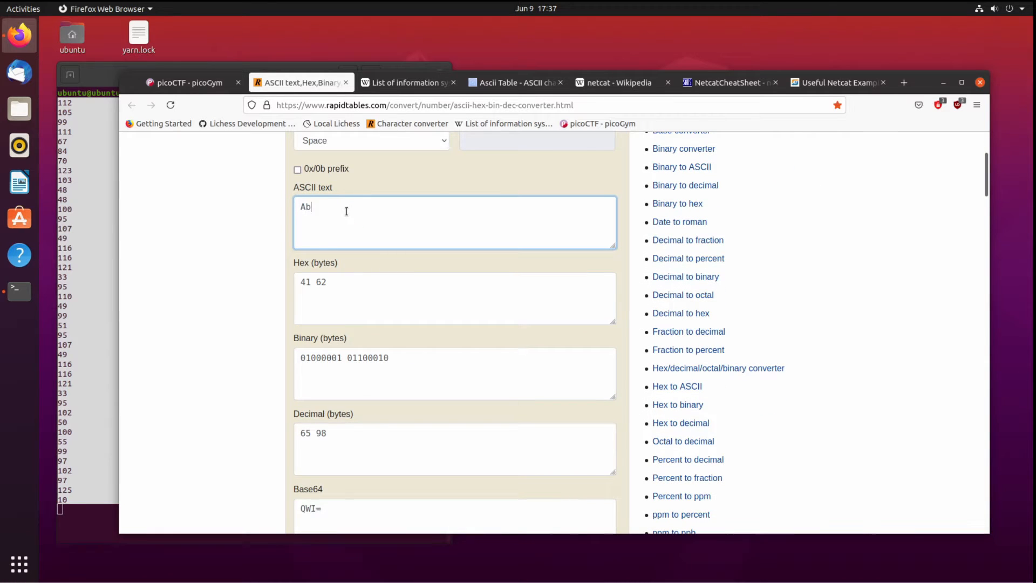
text(cdsd)
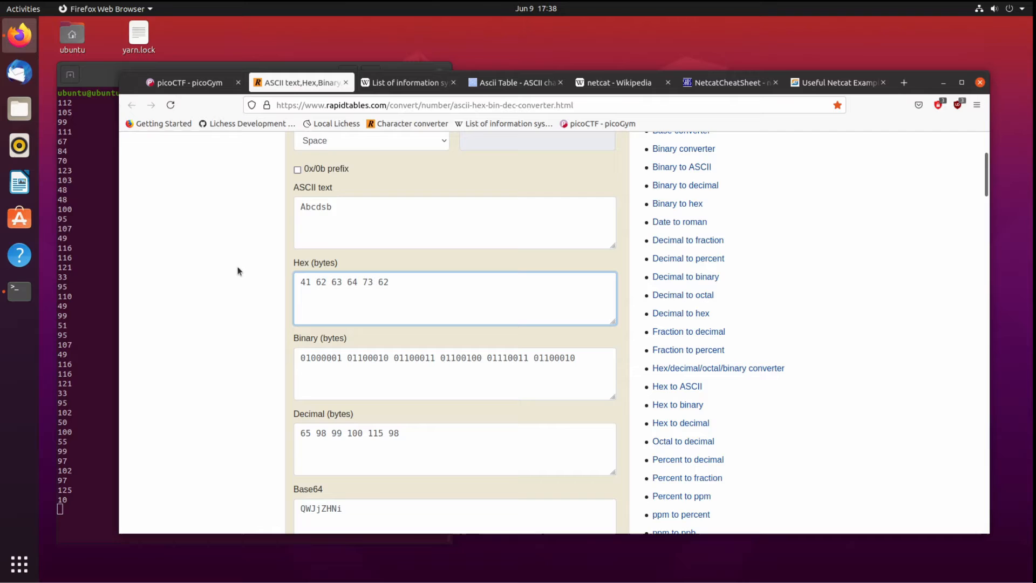
text(4443243243234)
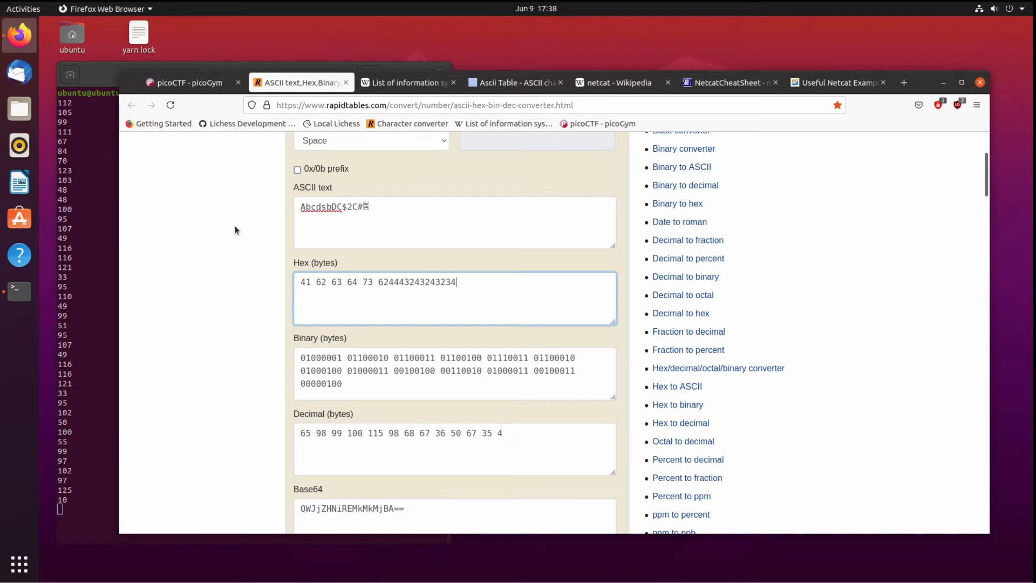
text(adsf)
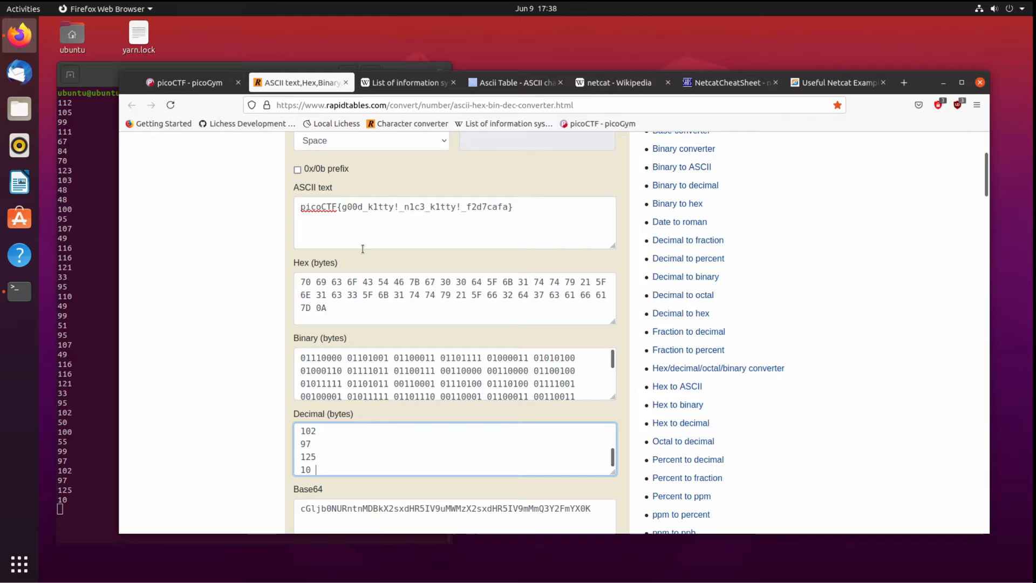
- Select the decoded flag text, then return to the picoCTF practice challenge list
triple_click(406, 206)
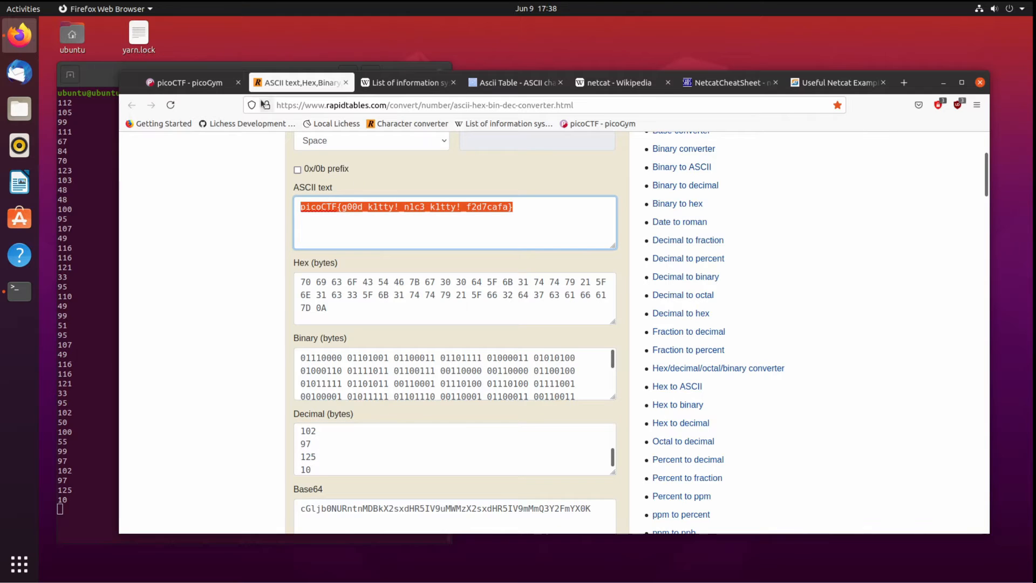
click(187, 83)
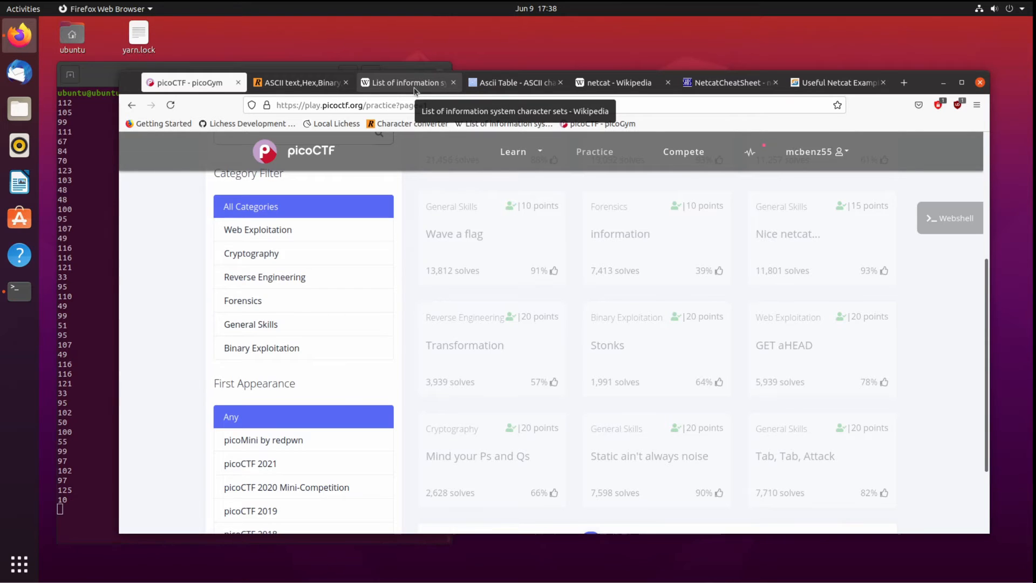
- Open Wikipedia's list of character sets and scroll down to ASCII and Unicode
click(408, 83)
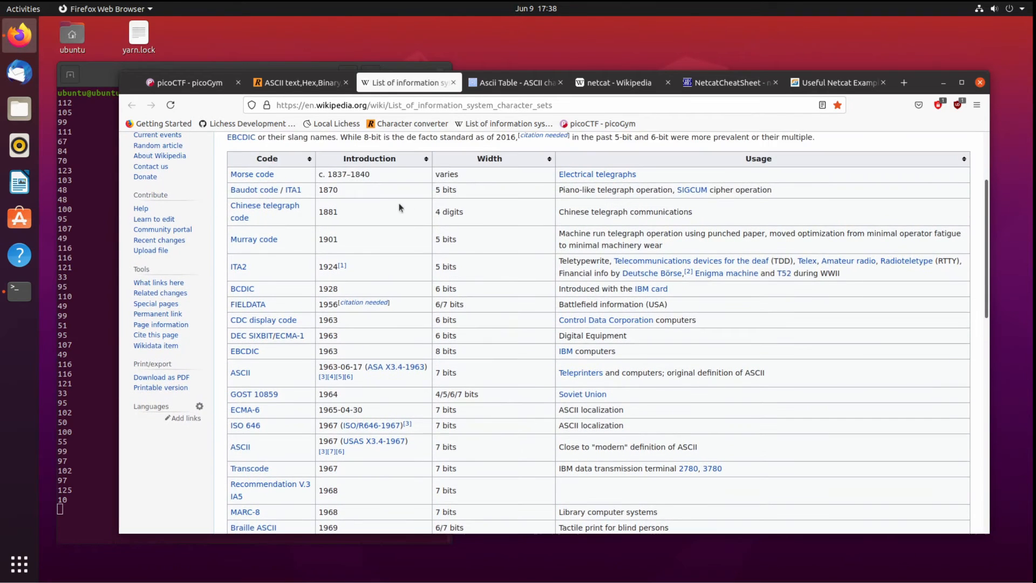
mouse_move(419, 177)
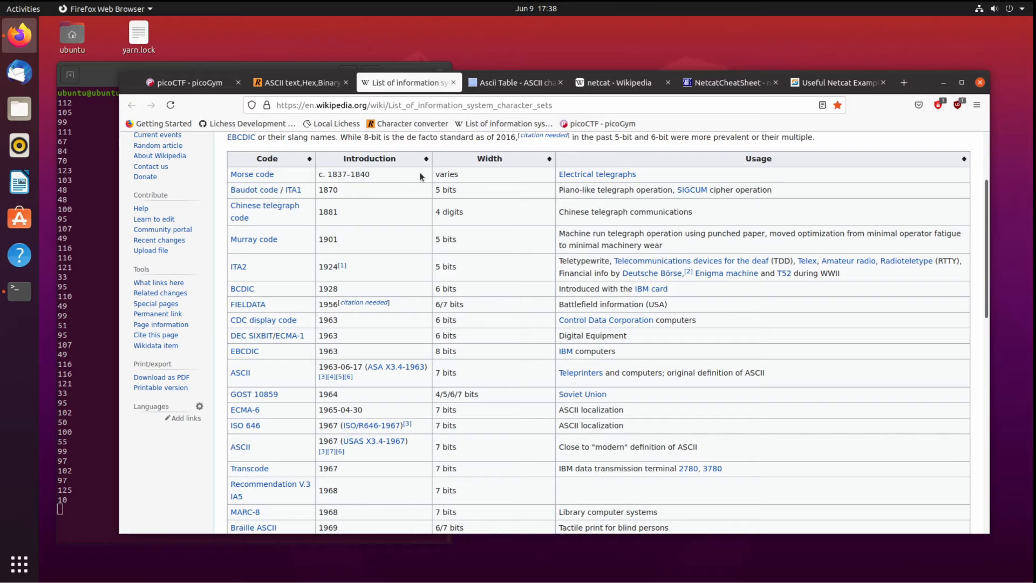
mouse_move(252, 173)
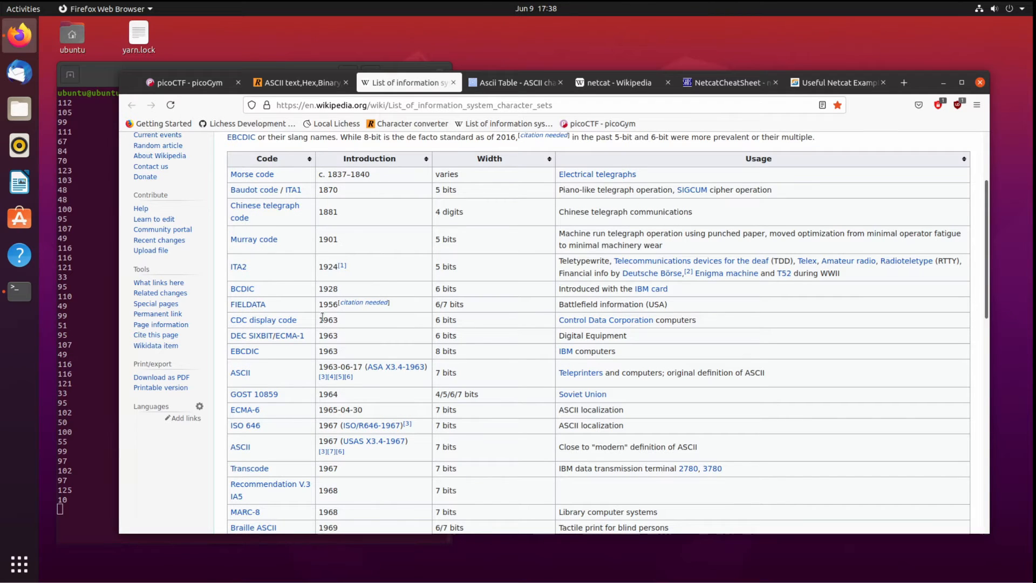
mouse_move(280, 258)
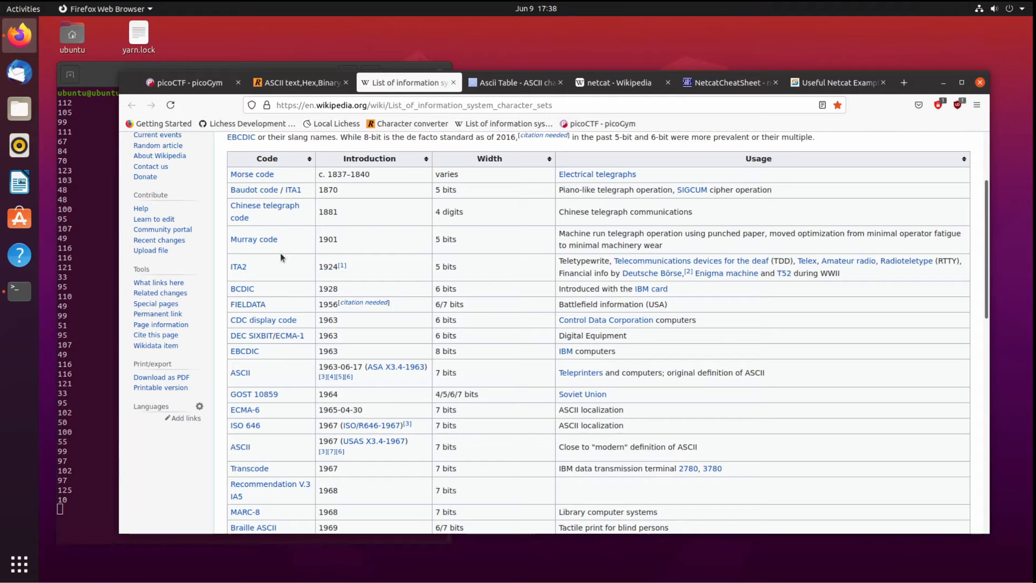
mouse_move(258, 377)
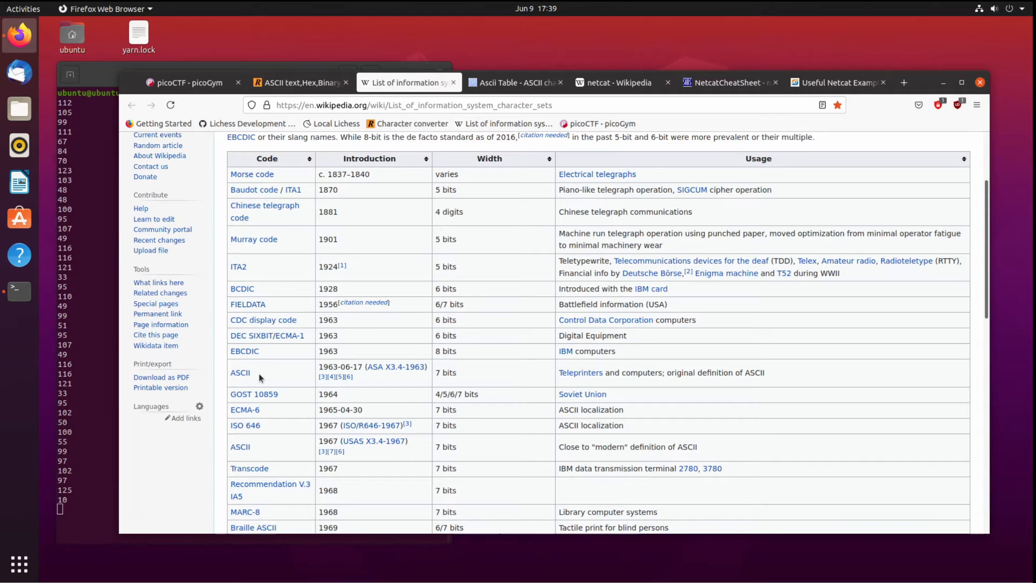
scroll(down, 3)
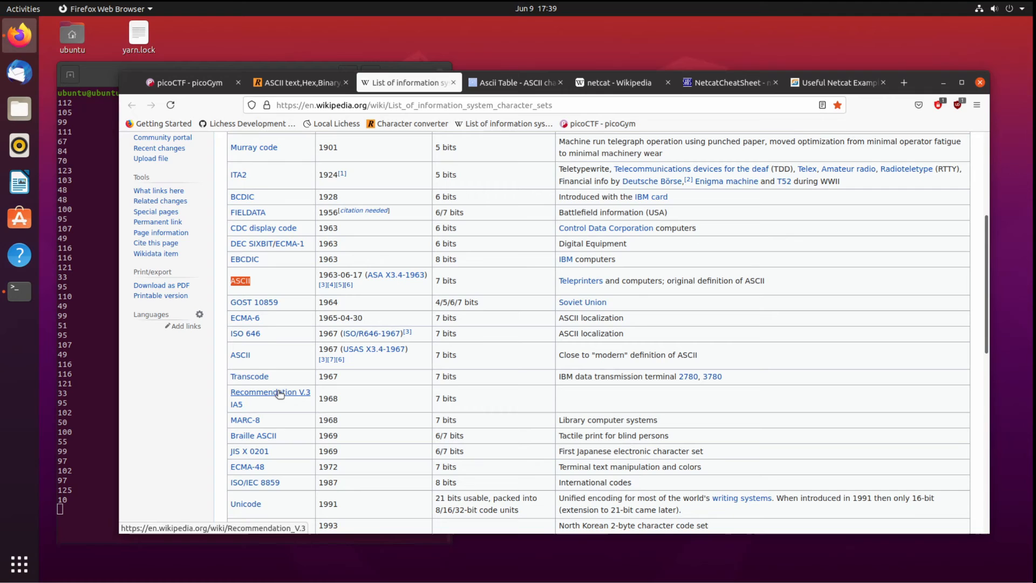
mouse_move(277, 359)
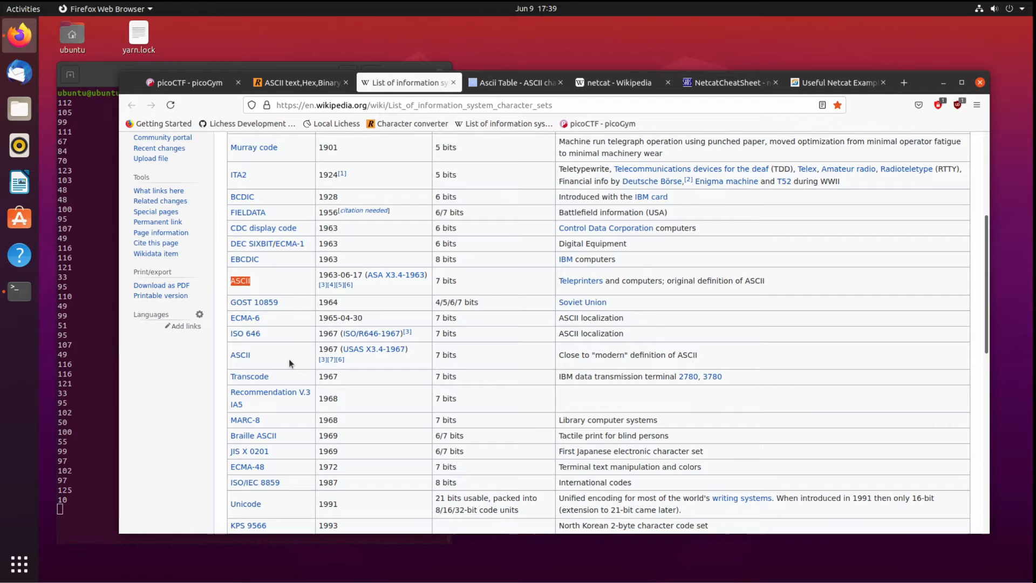
scroll(down, 3)
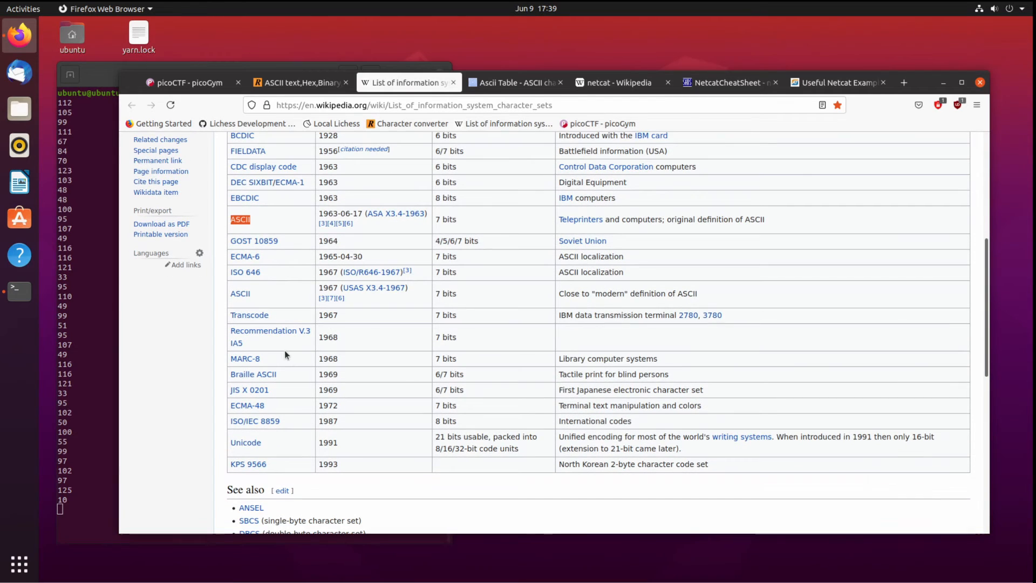
mouse_move(250, 399)
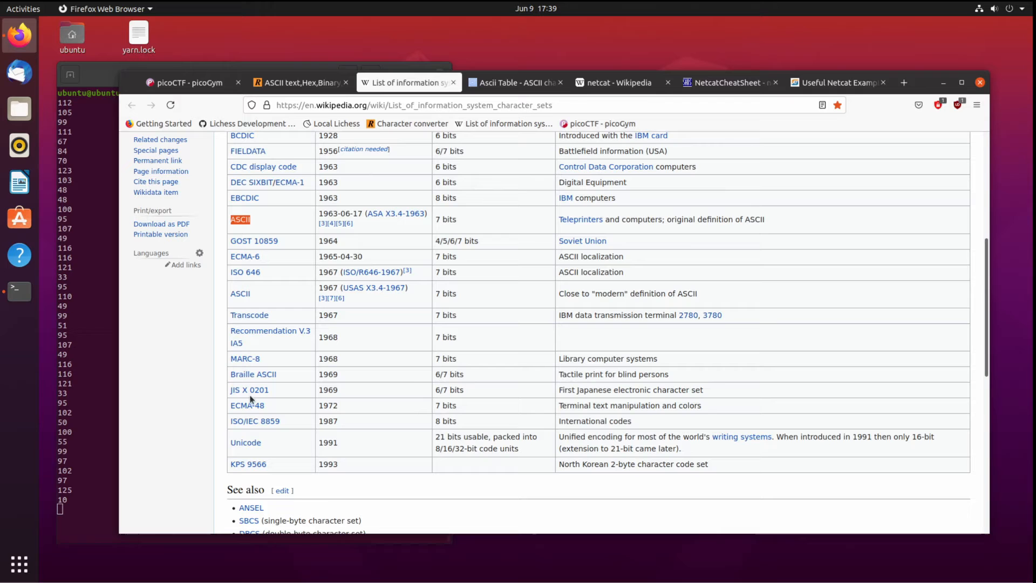
mouse_move(245, 441)
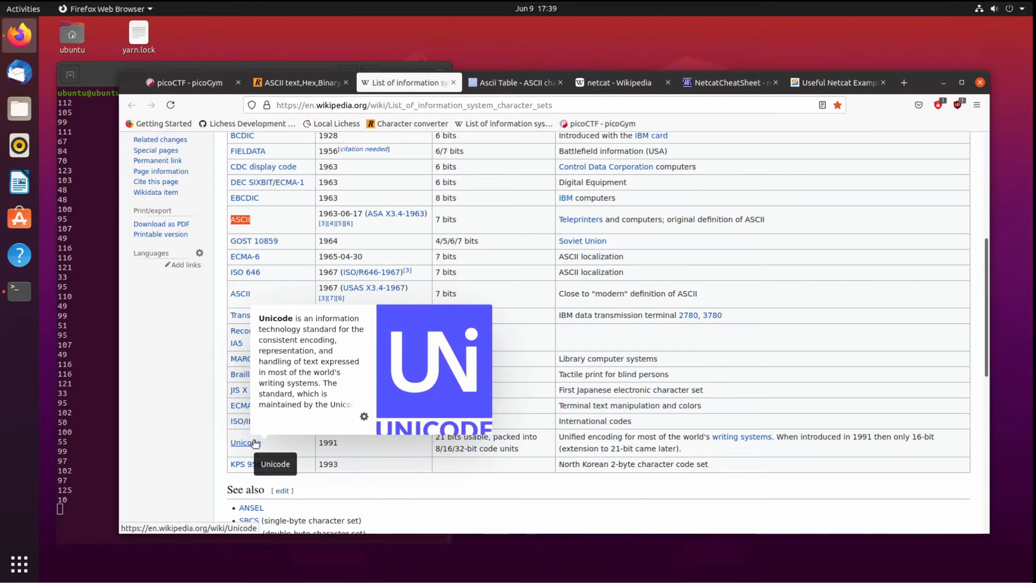
mouse_move(233, 432)
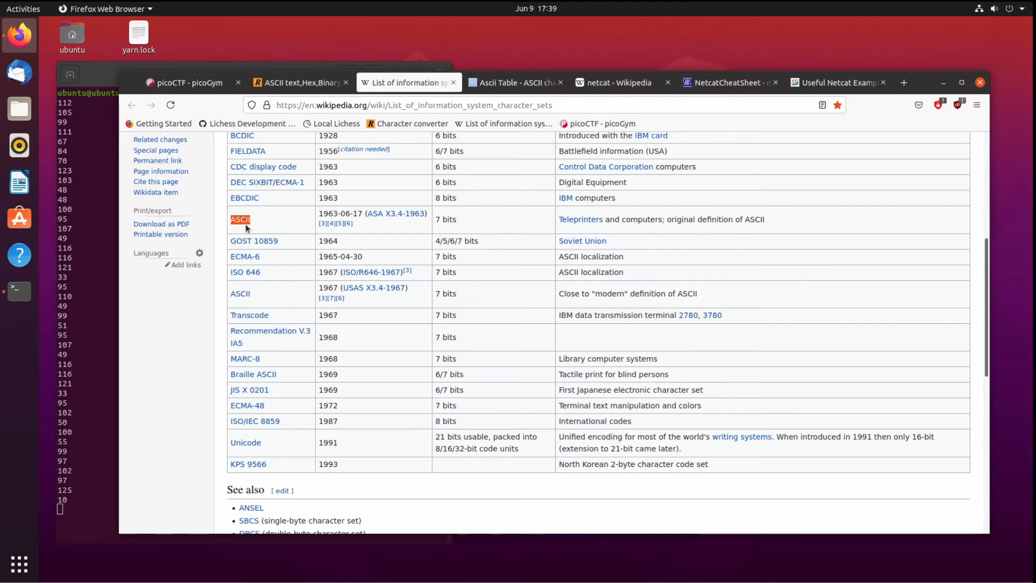
mouse_move(246, 442)
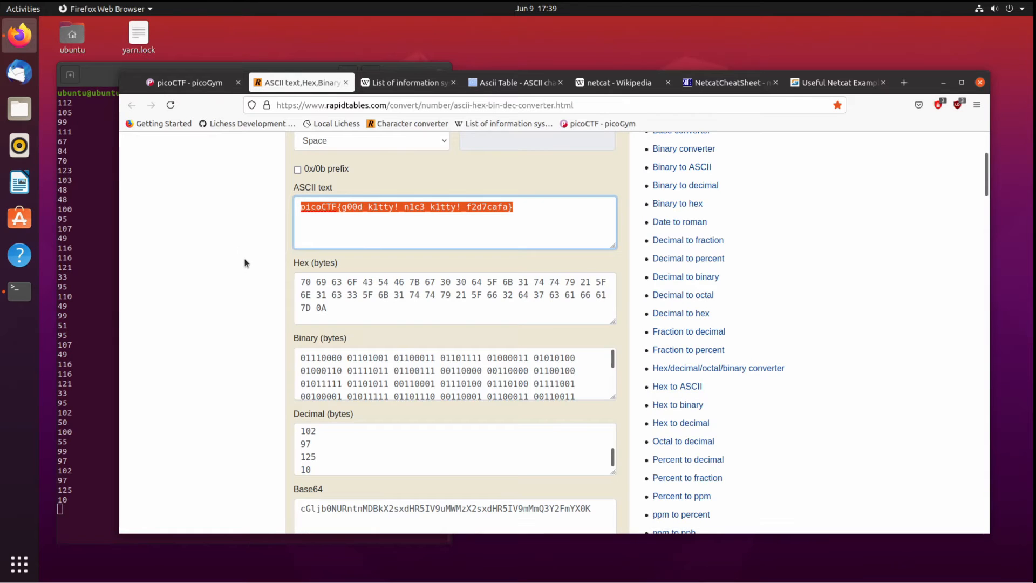
- Scroll down and type the character range 'a-zZA-Z0-9'
scroll(down, 3)
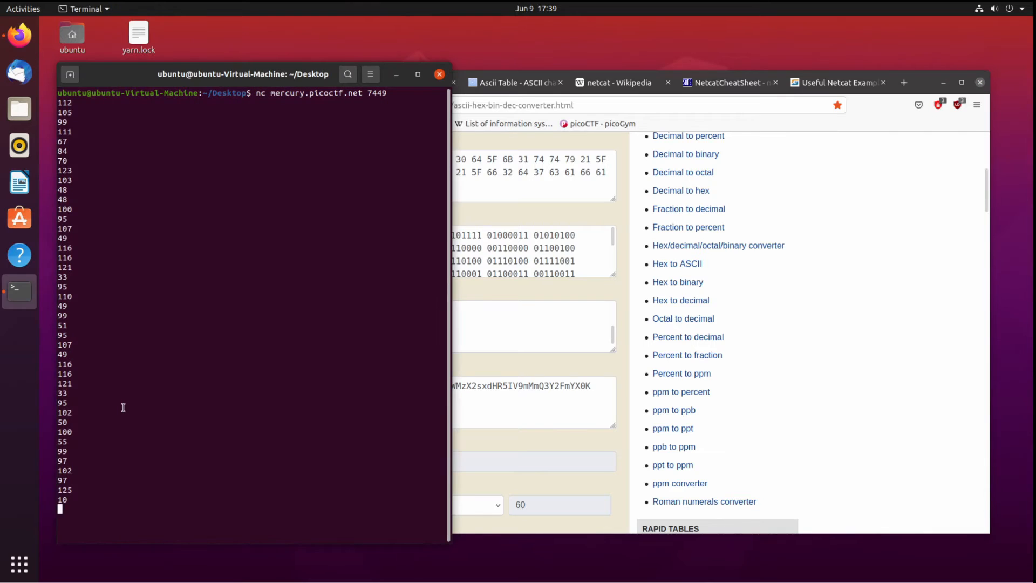
text(a-z)
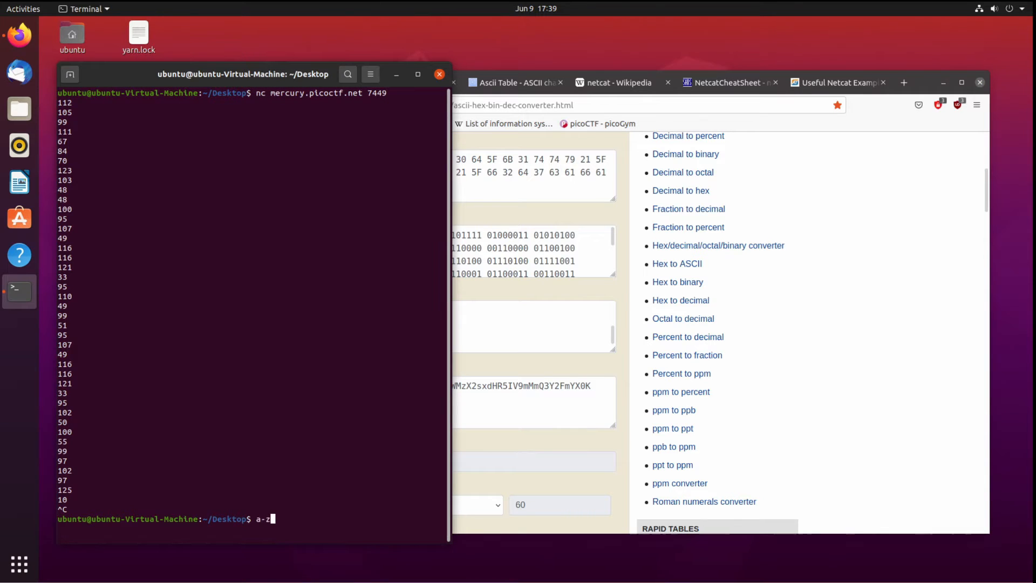
text(ZA-)
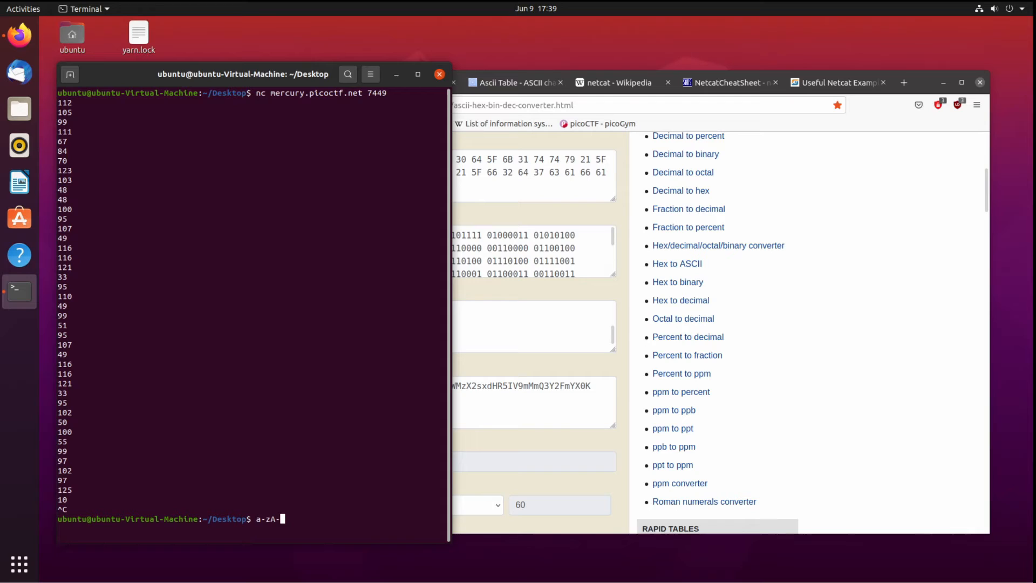
text(Z0-)
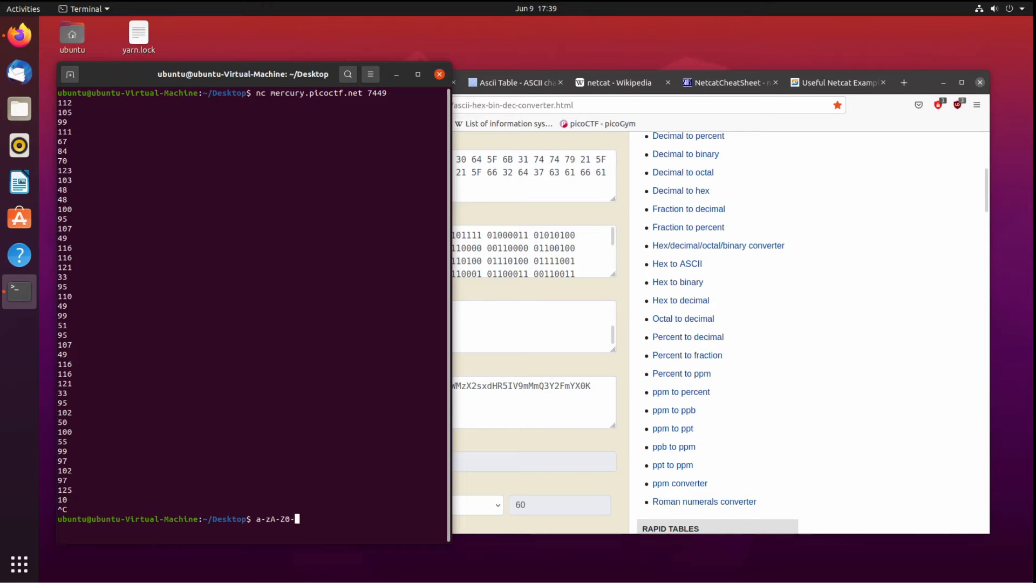
text(9)
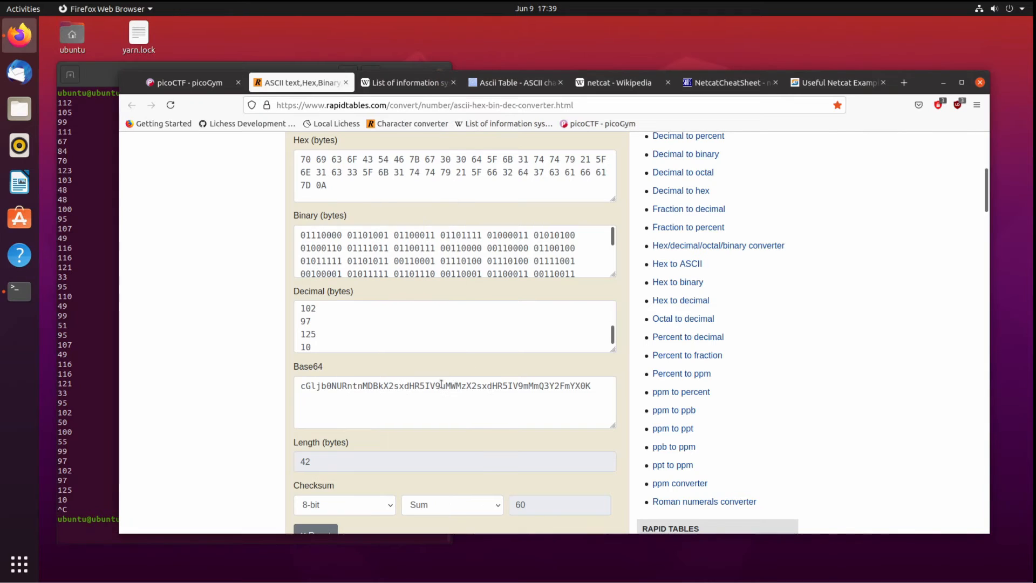
mouse_move(358, 377)
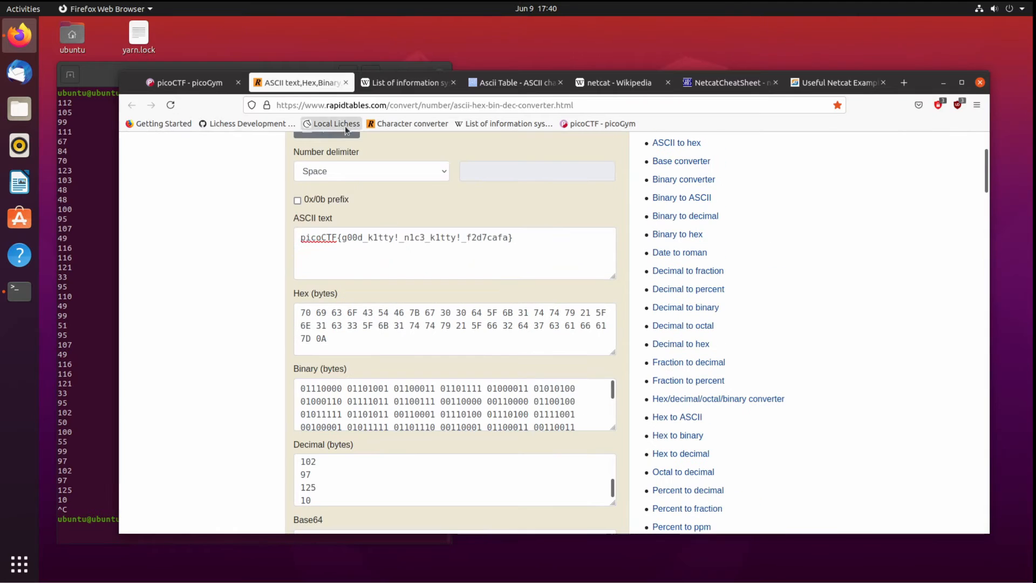
- Switch to the netcat Wikipedia article
click(614, 82)
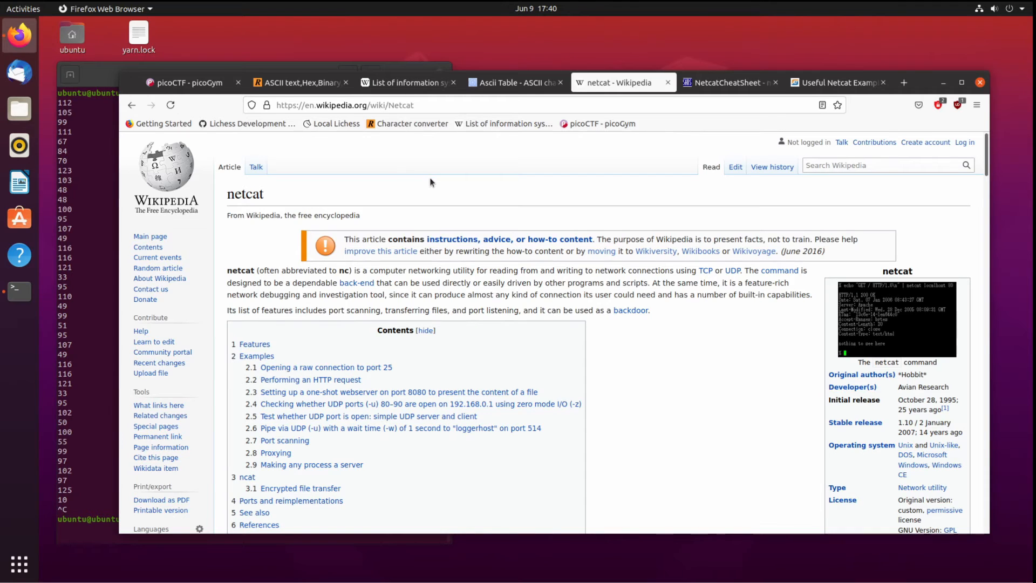
mouse_move(608, 310)
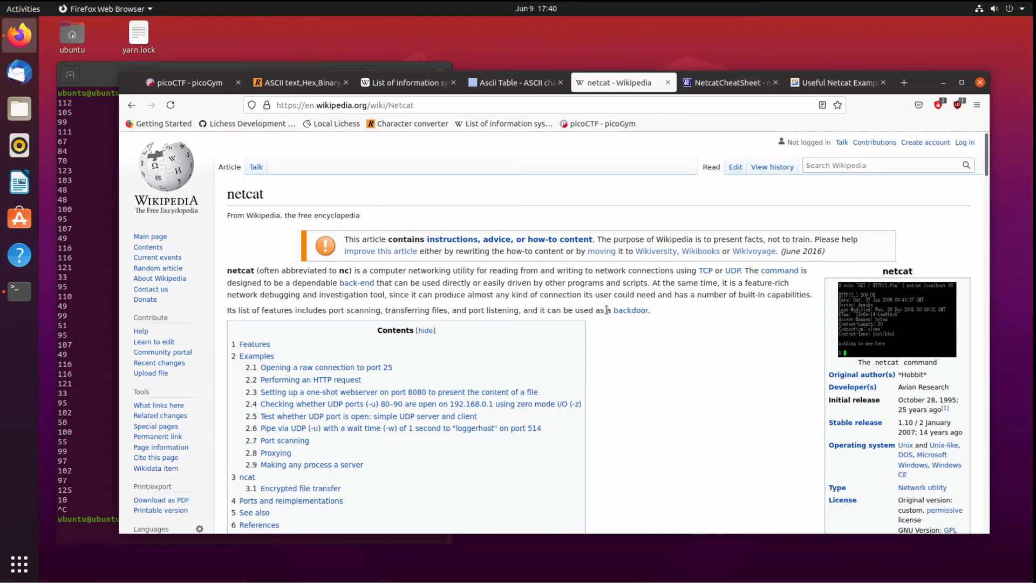
mouse_move(500, 309)
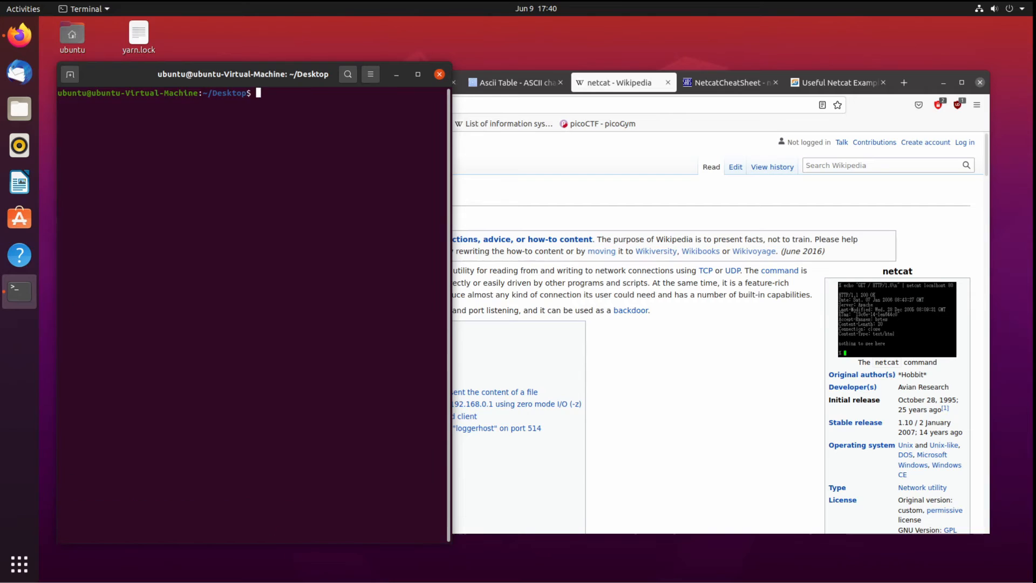
- List the Desktop contents with ls: dev, letter.txt, picoCTF and yarn.lock
text(ls)
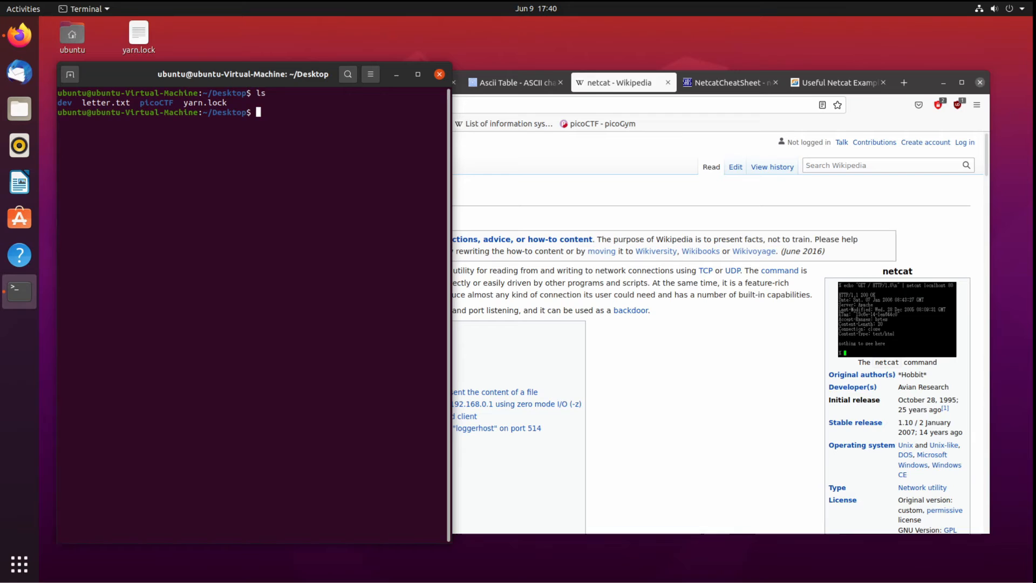
mouse_move(261, 130)
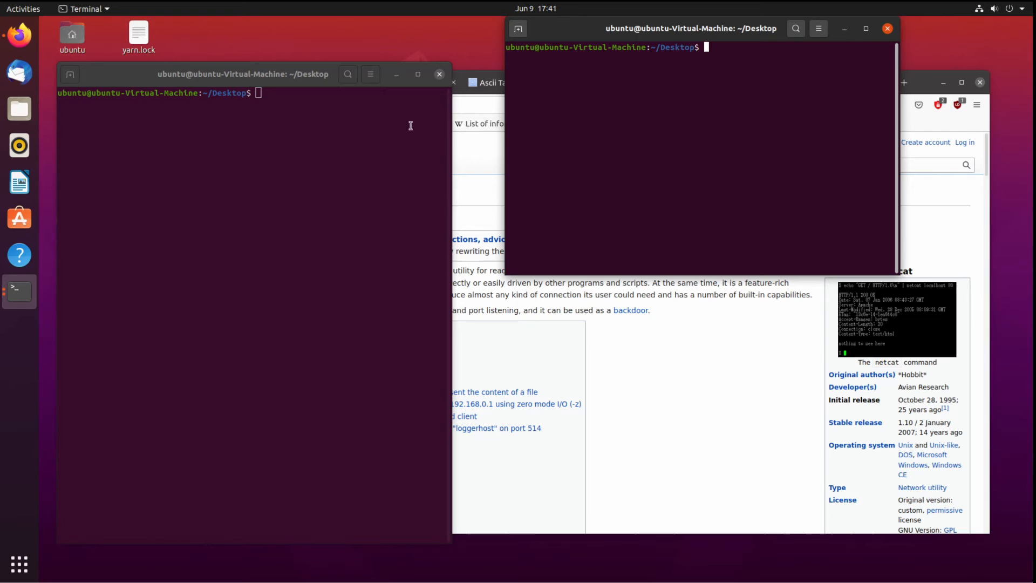
- Start a netcat listener on port 1234 and connect from the second terminal via localhost
text(nc)
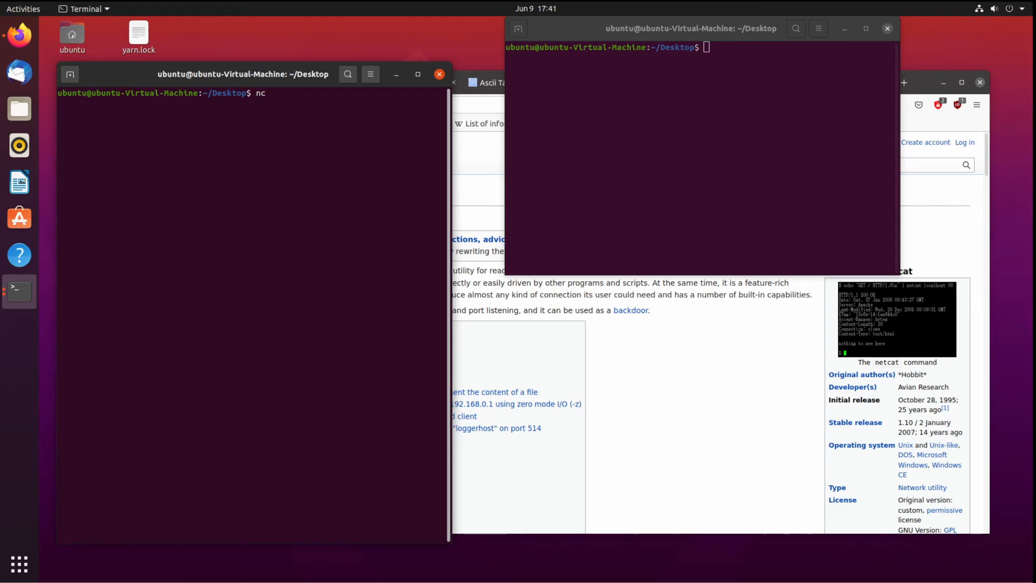
text(-)
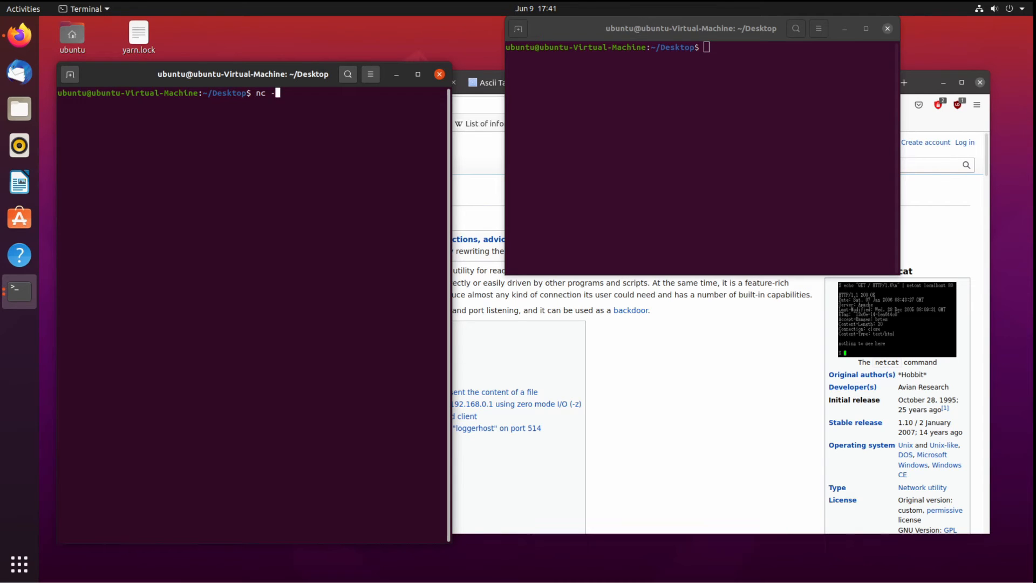
text(l -p 1234)
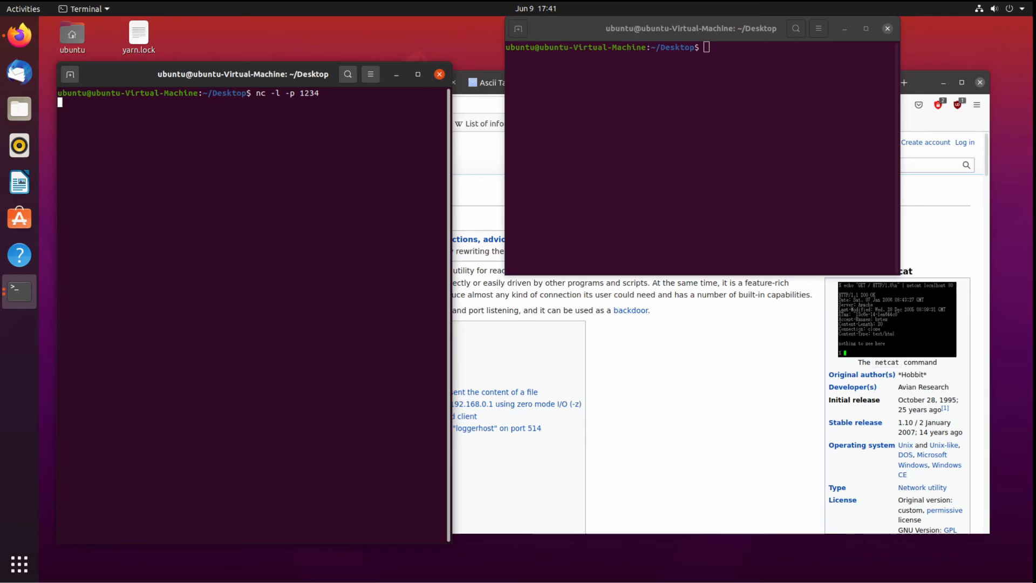
click(641, 95)
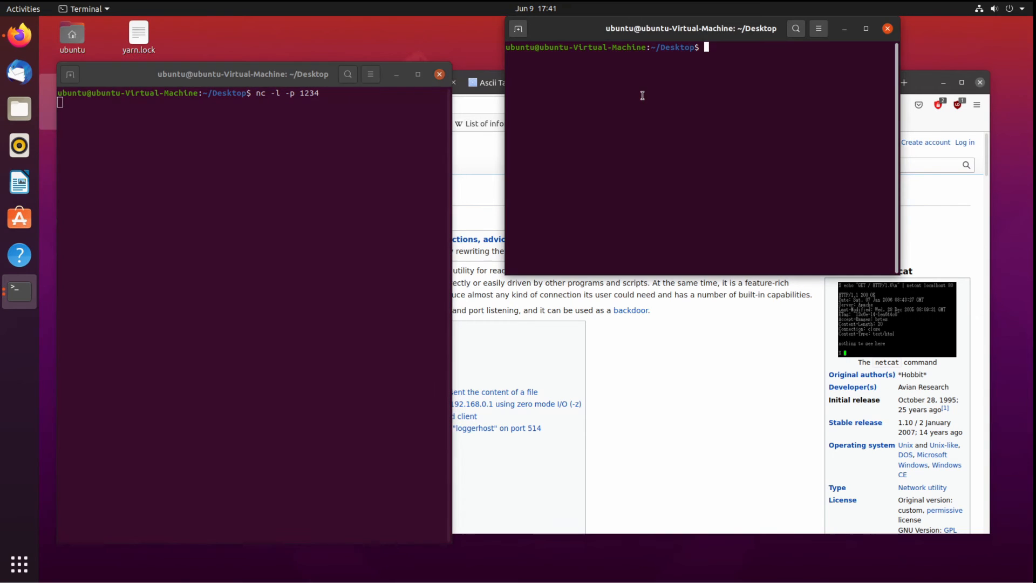
text(nc)
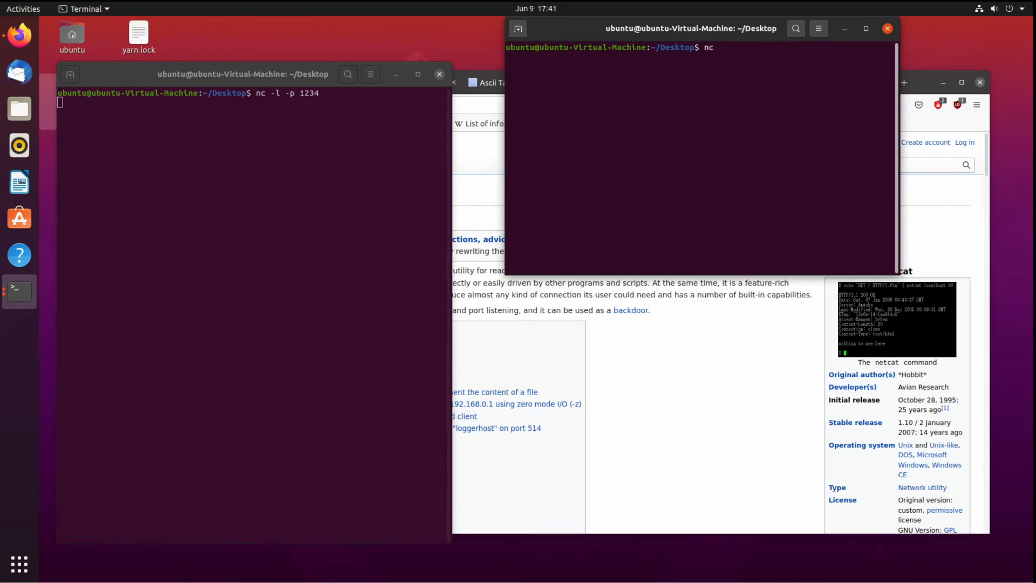
text(localhost)
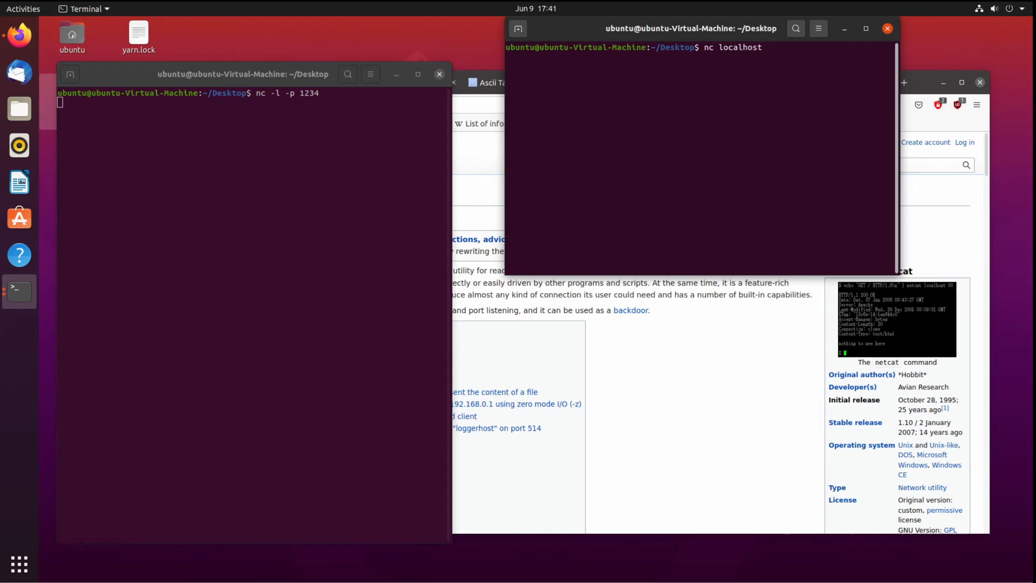
text(1234)
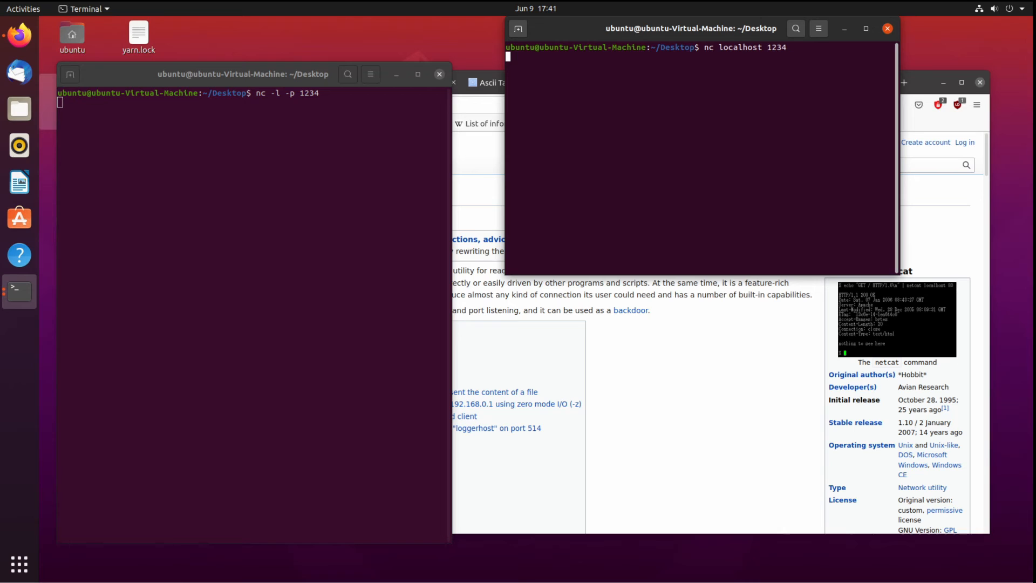
mouse_move(659, 134)
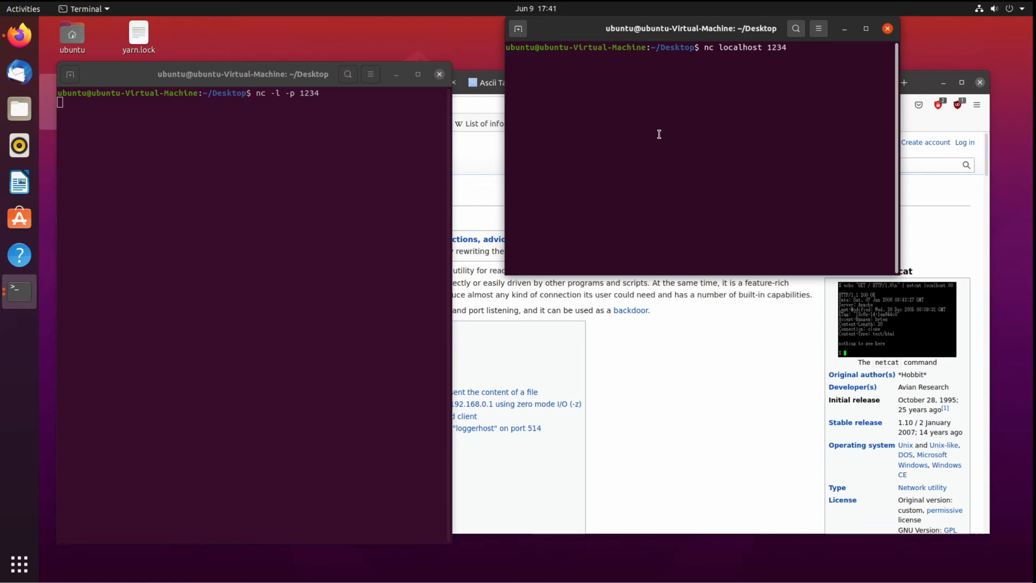
- Exchange the messages 'How are you doing', '?' and 'Good', then end the connection
text(Hi)
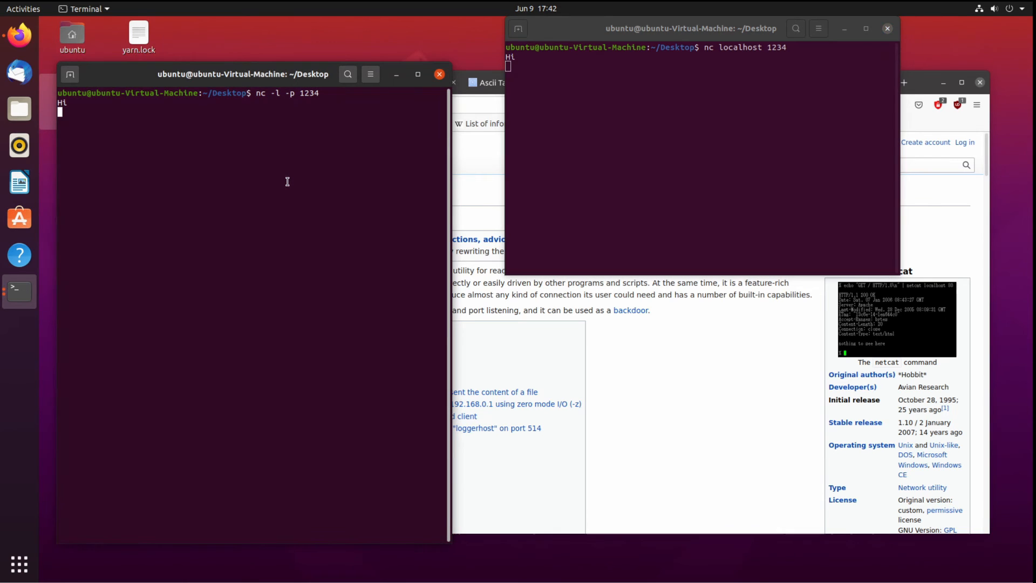
text(How are you doing)
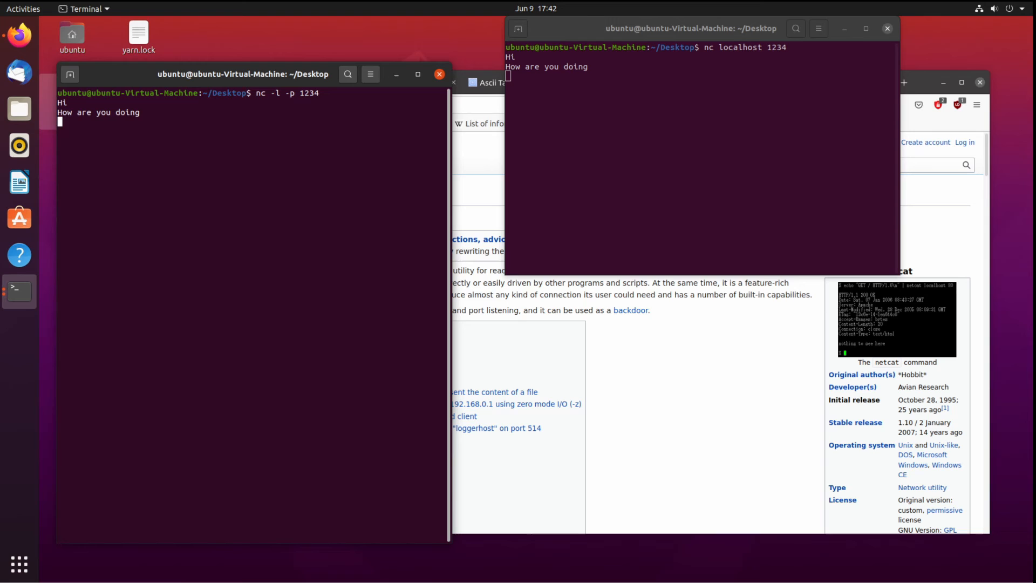
text(?)
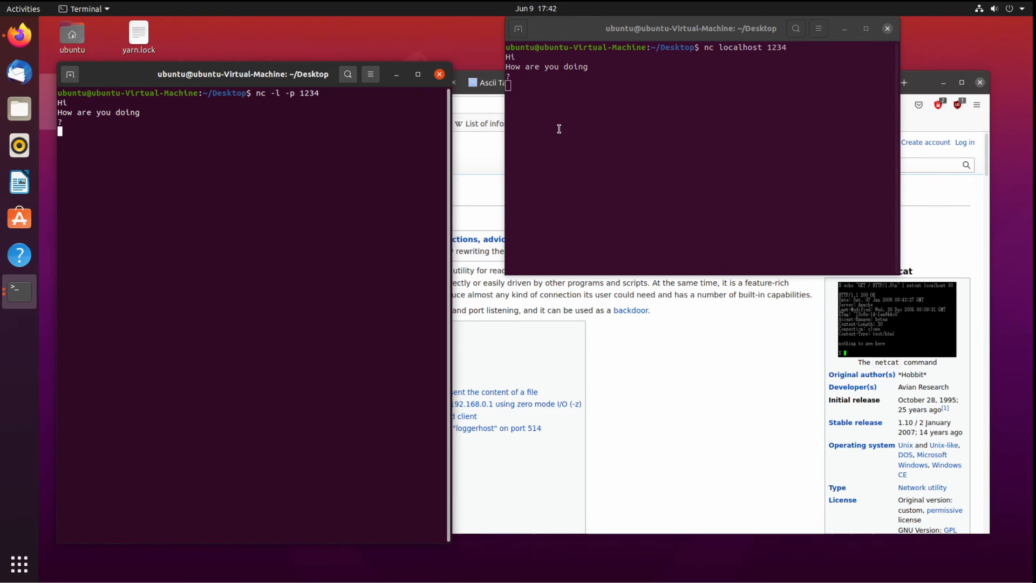
text(Good)
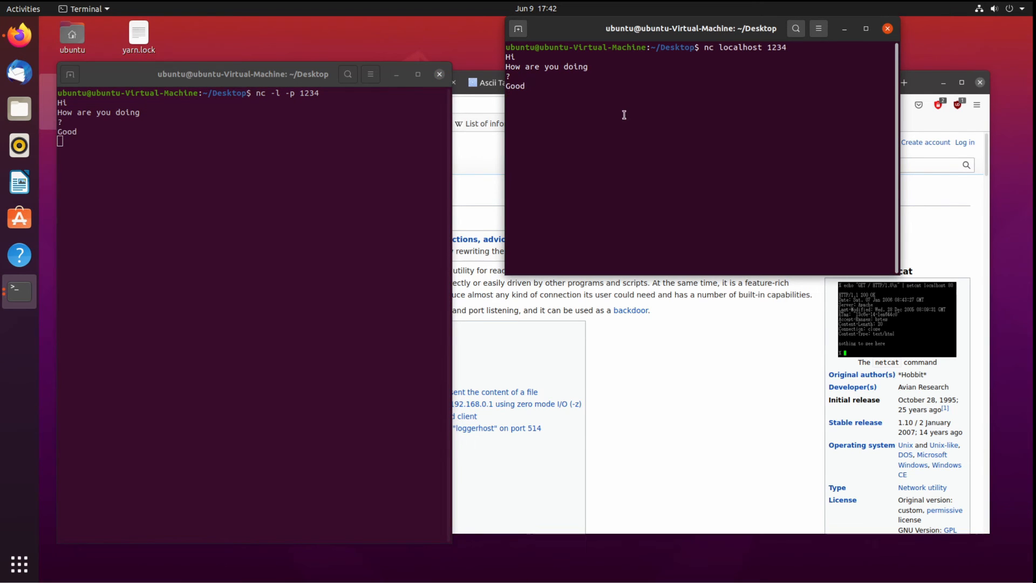
key(ctrl+c)
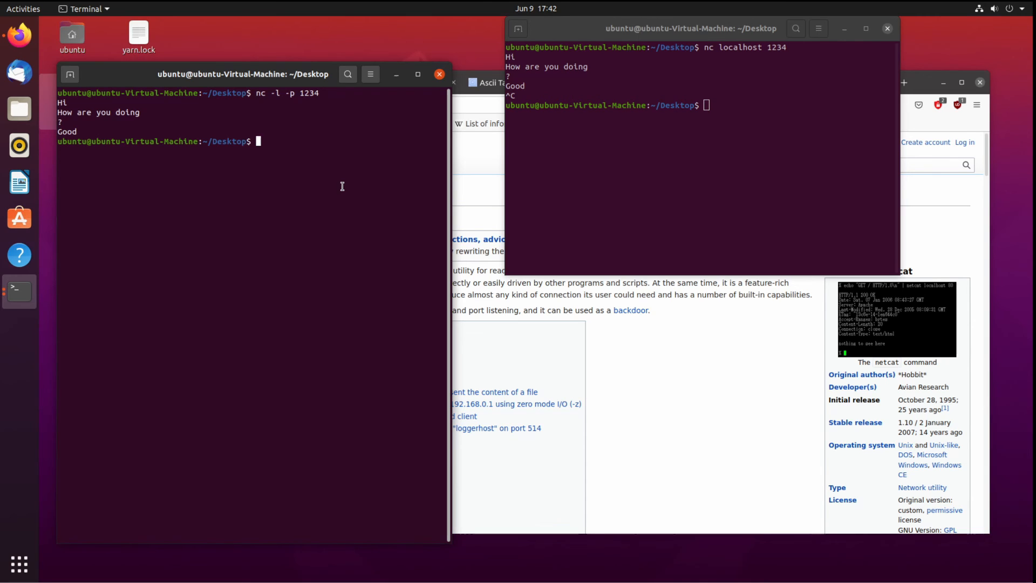
- Serve letter.txt with nc -l -p 1234 and receive it into out.txt
text(nc -l -p 1234)
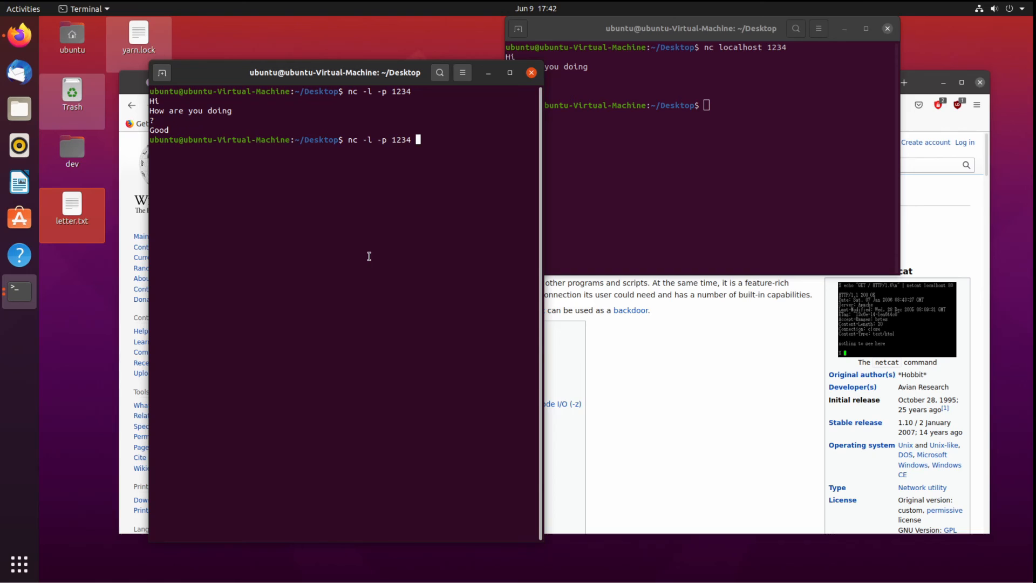
text(<)
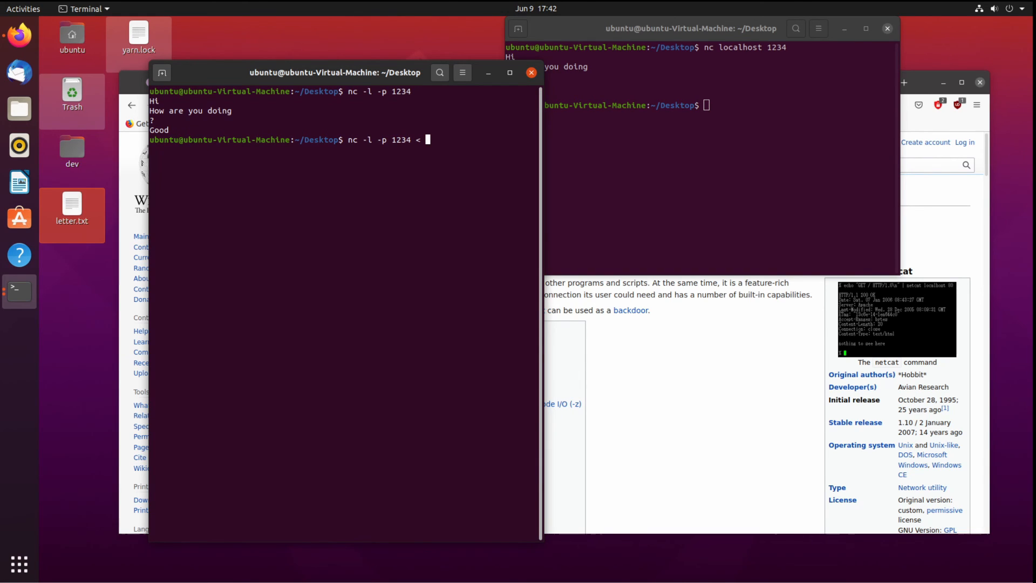
text(letter.txt)
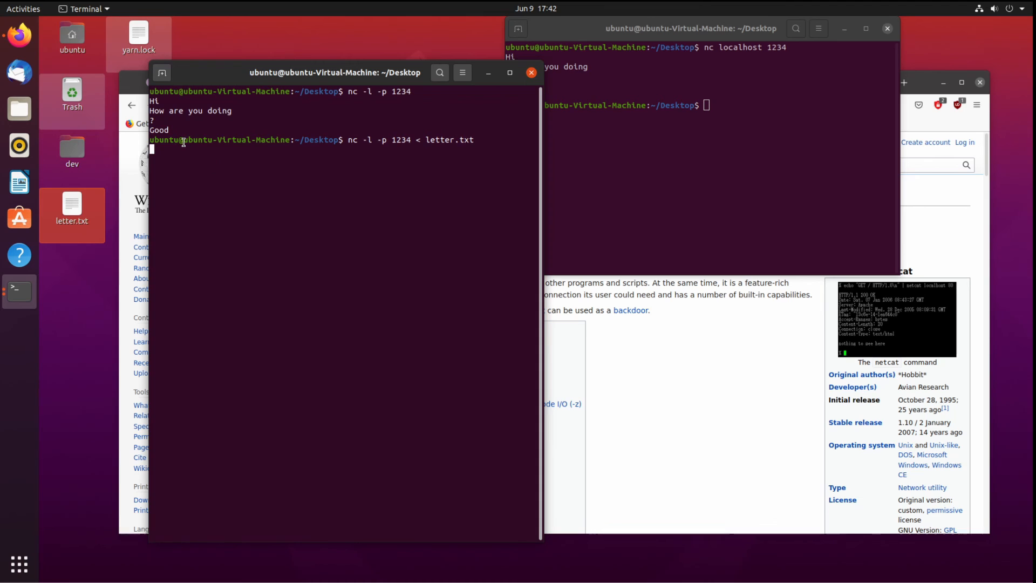
drag(333, 73, 303, 64)
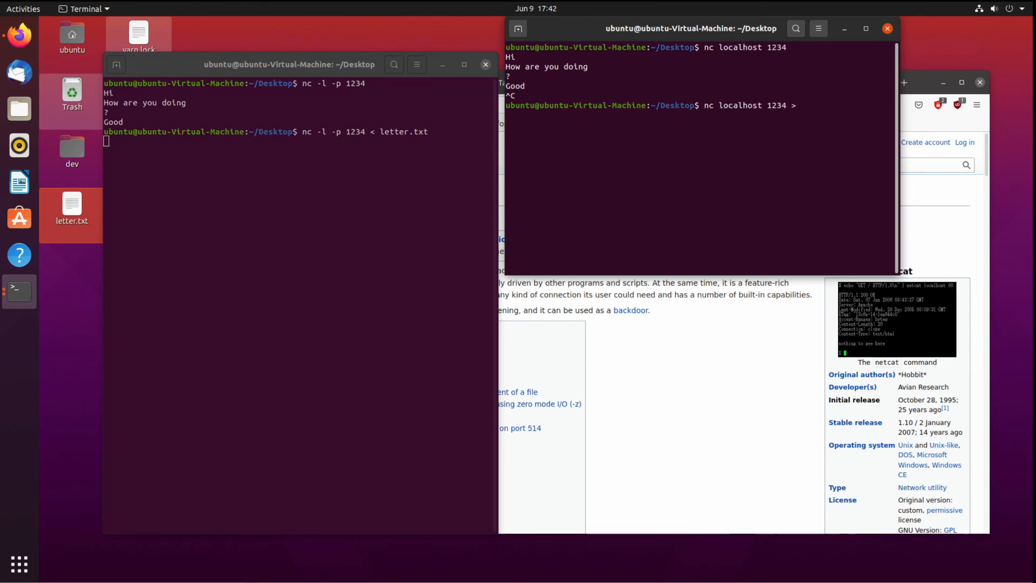
text(out.txt)
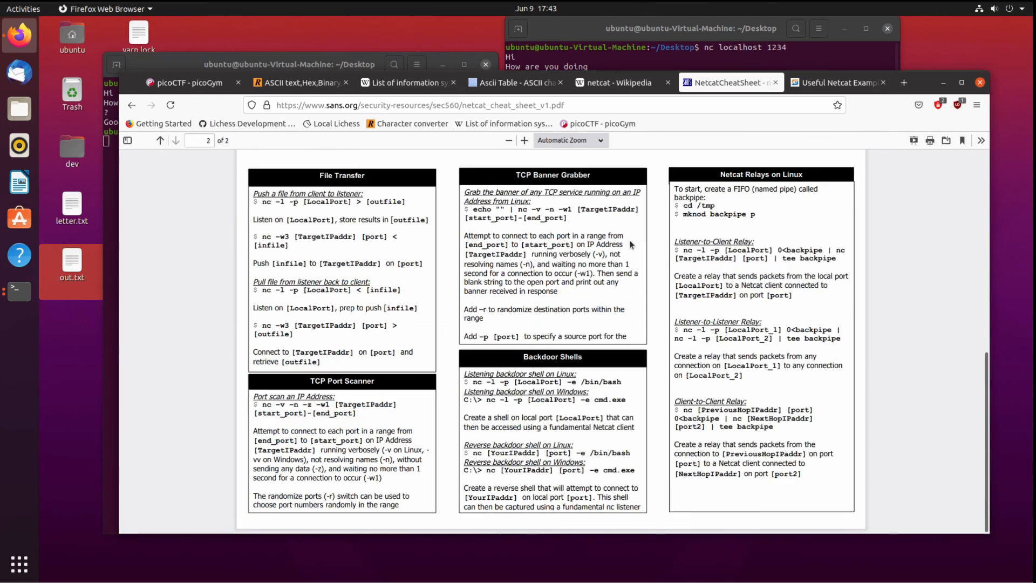
- Go to the first page of the SANS Netcat cheat sheet, covering Windows relays and command flags
click(160, 140)
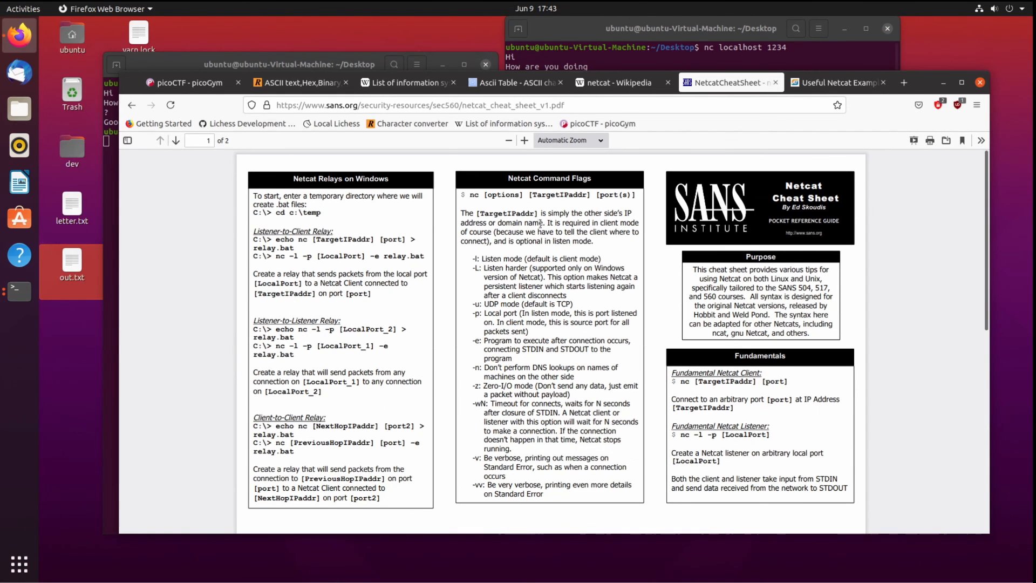
mouse_move(438, 294)
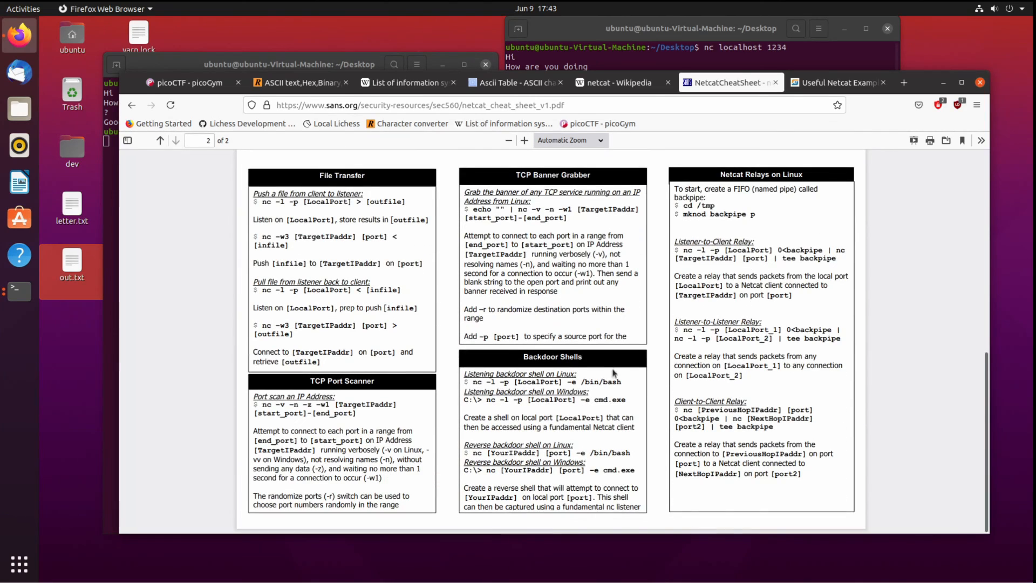
mouse_move(420, 423)
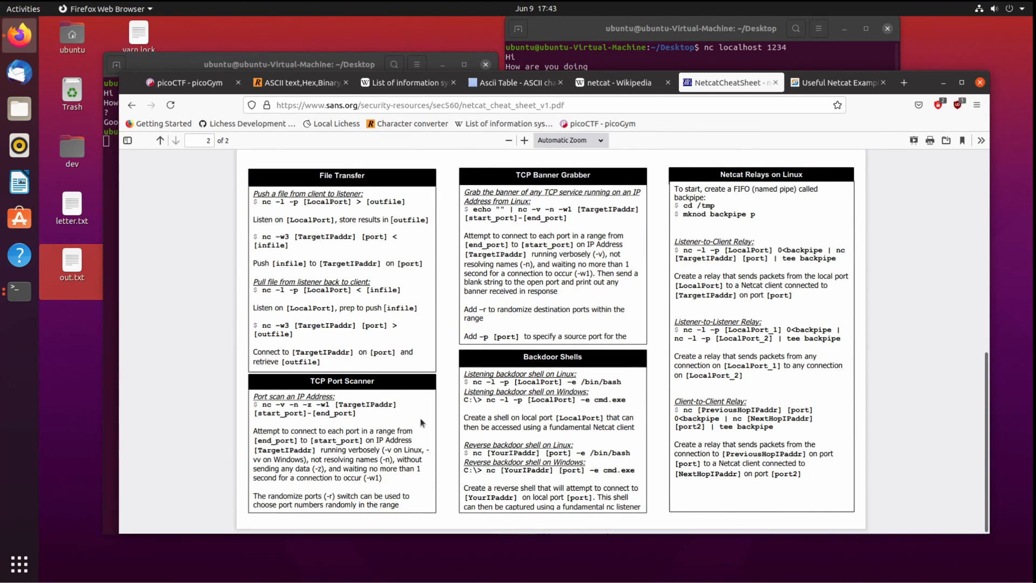
mouse_move(539, 221)
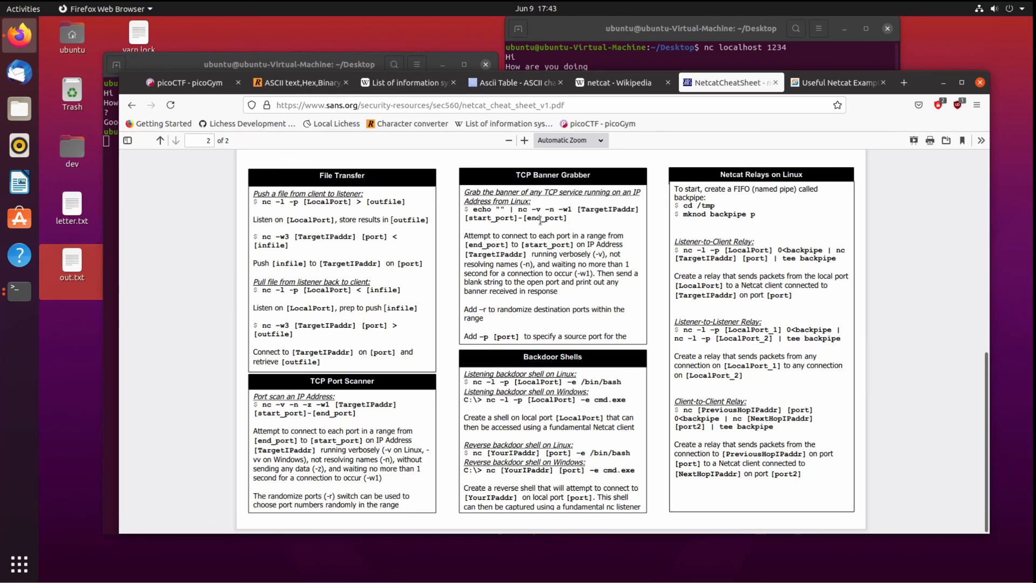
mouse_move(546, 236)
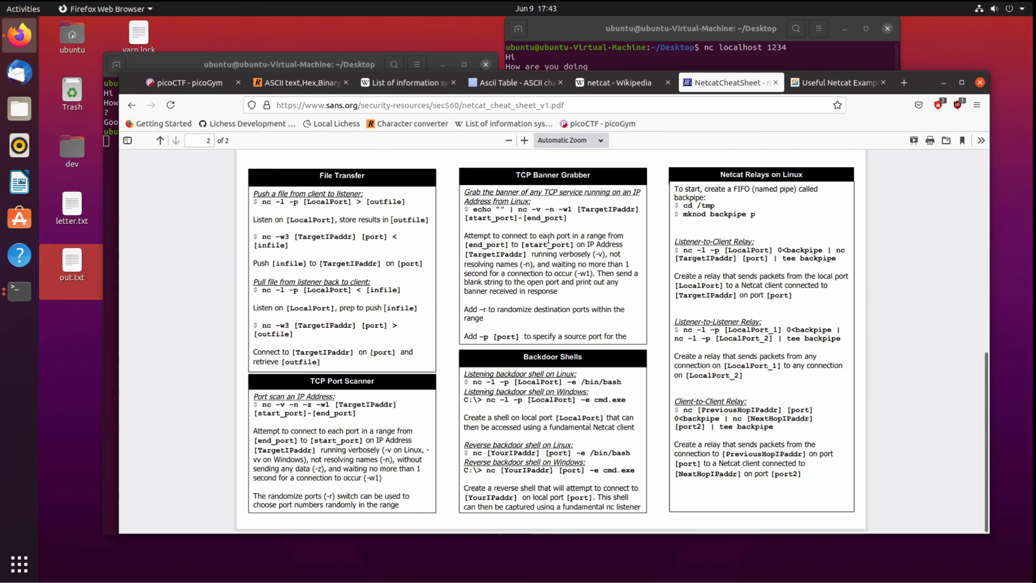